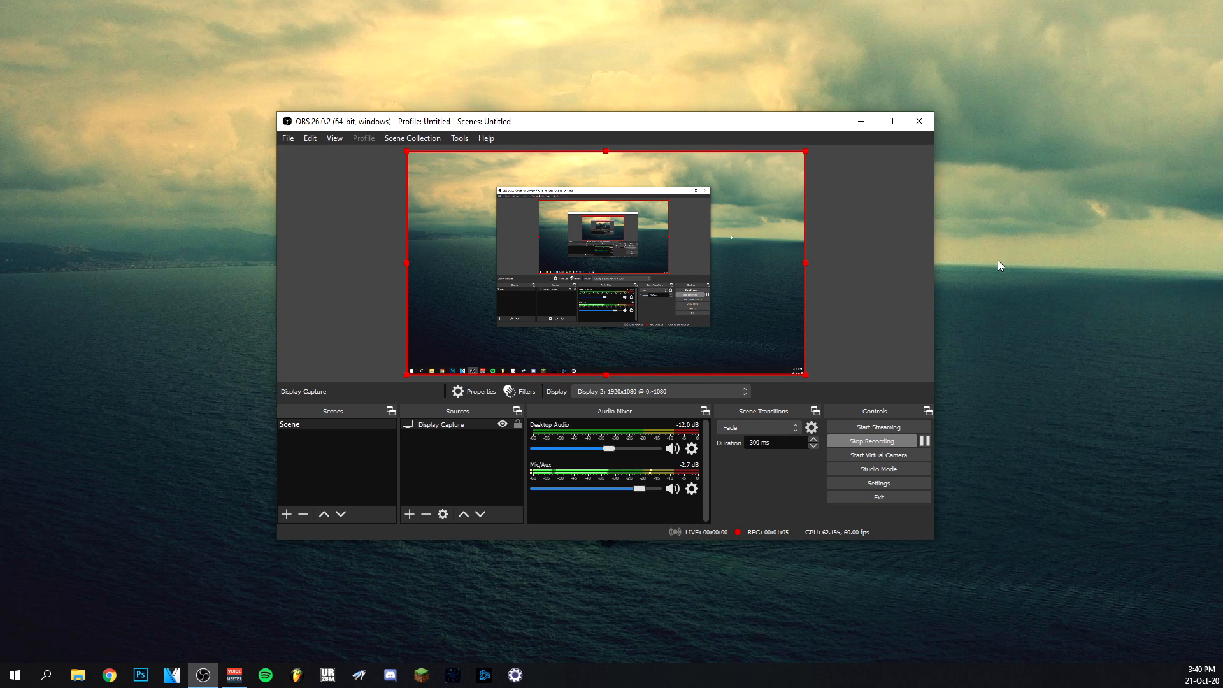
{"action": "mouse_move", "coordinate": [1071, 471]}
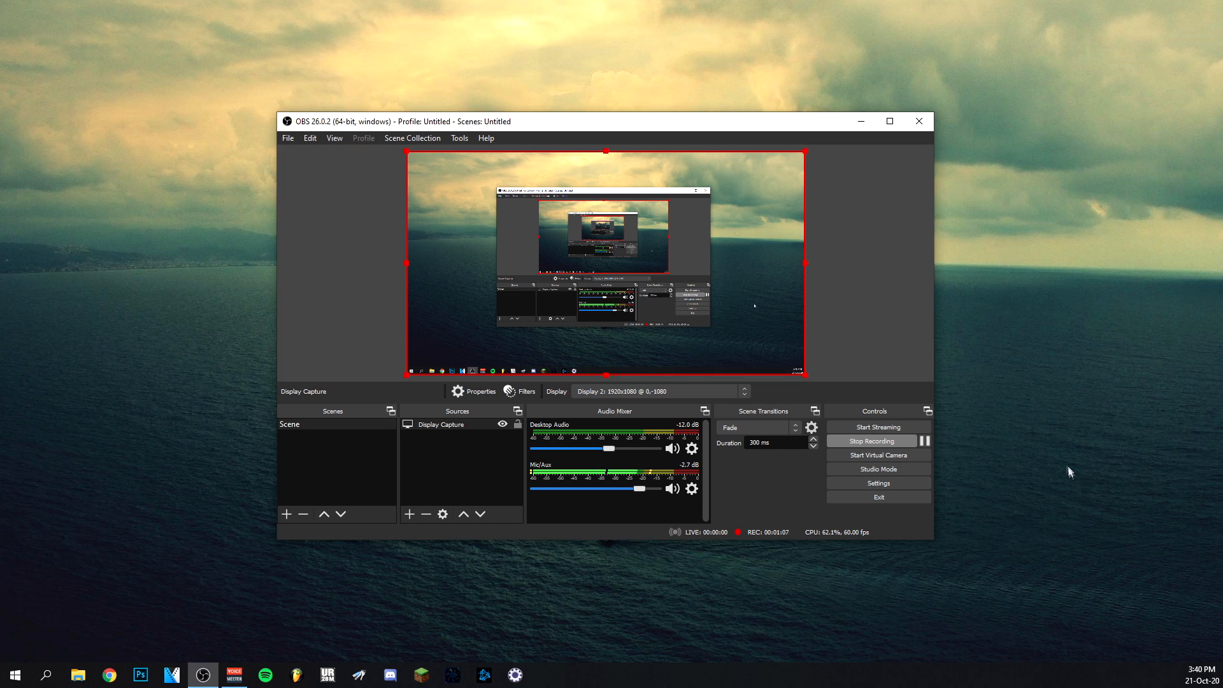
{"action": "mouse_move", "coordinate": [879, 455]}
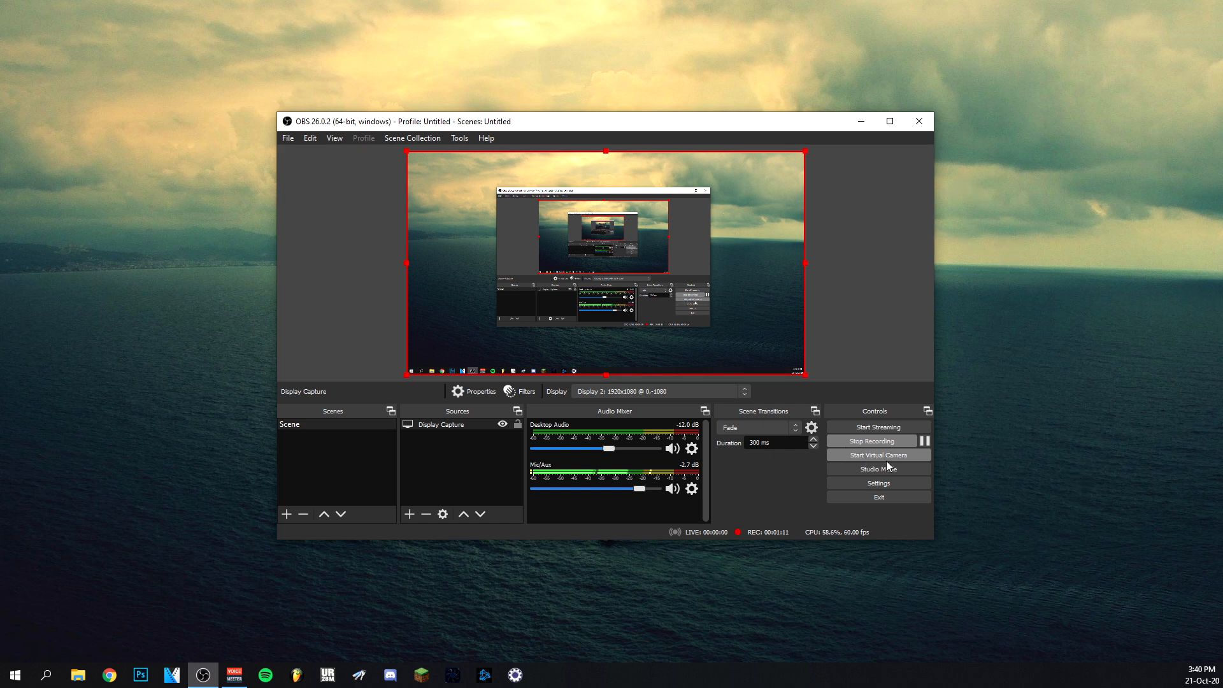
{"action": "mouse_move", "coordinate": [877, 335]}
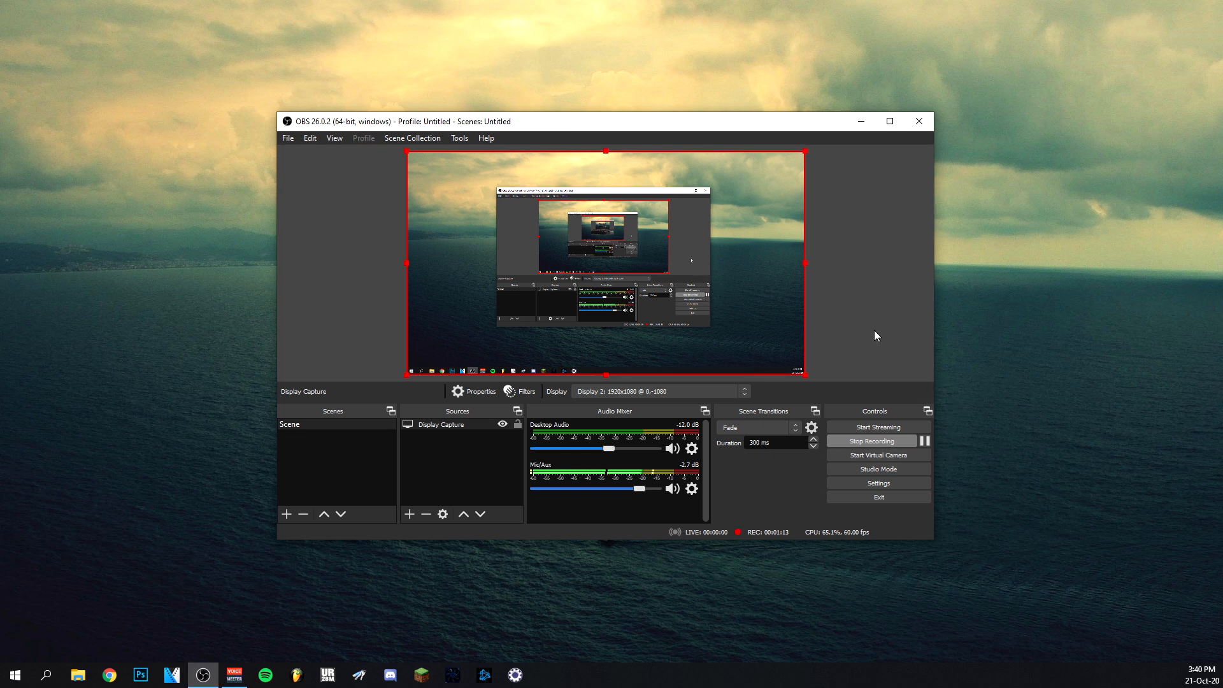
{"action": "mouse_move", "coordinate": [868, 330]}
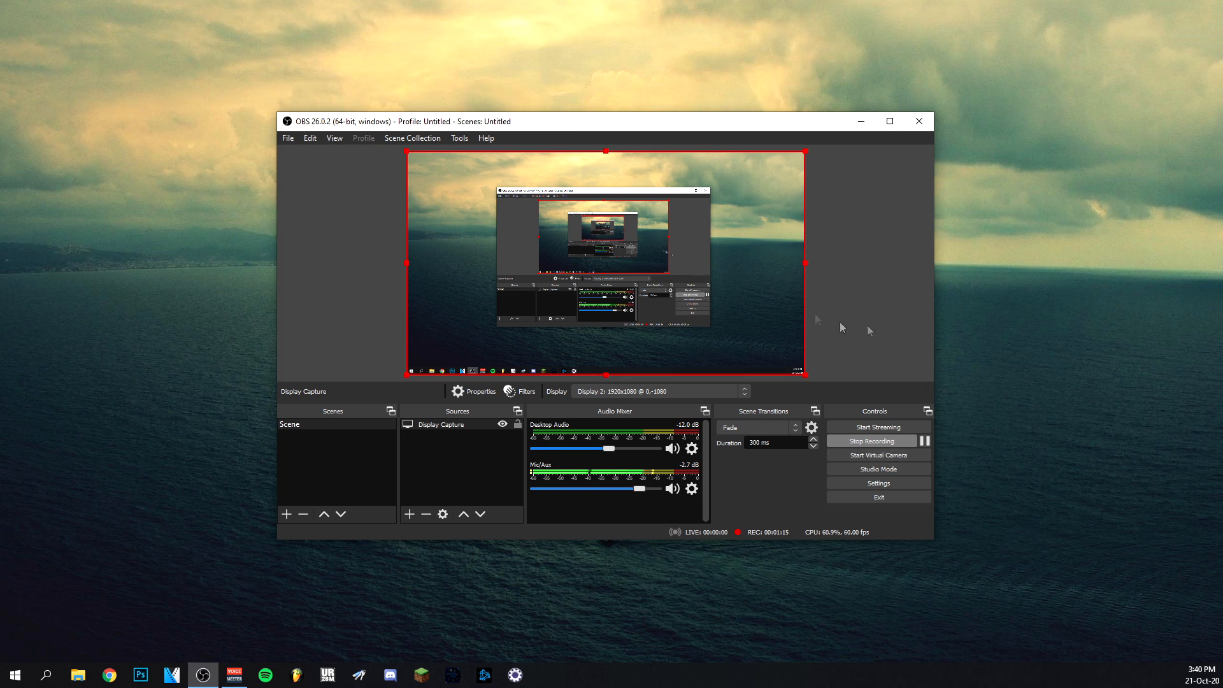
{"action": "mouse_move", "coordinate": [881, 341]}
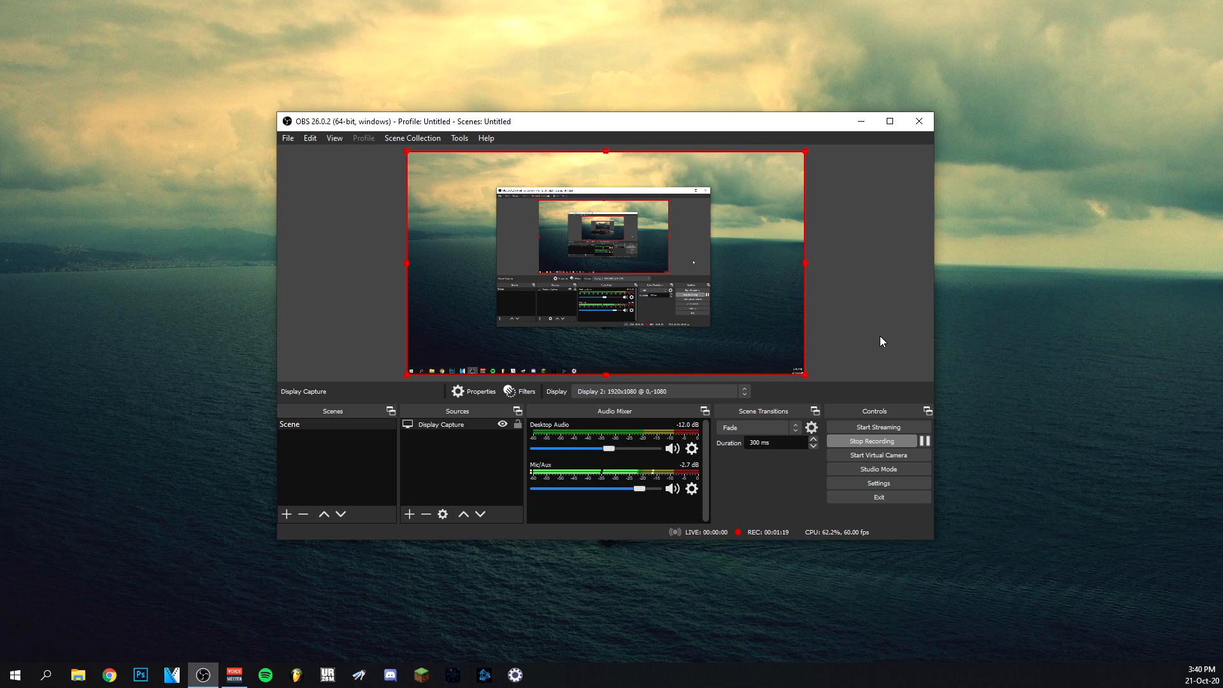
{"action": "mouse_move", "coordinate": [886, 323]}
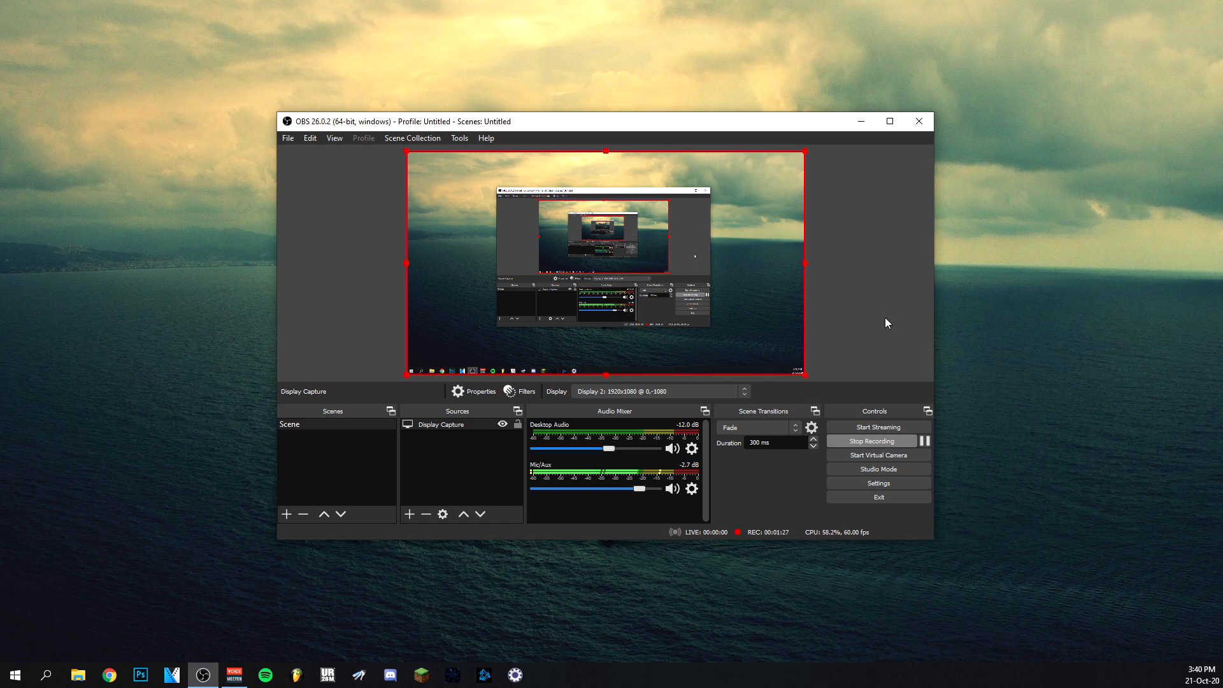
{"action": "mouse_move", "coordinate": [557, 244]}
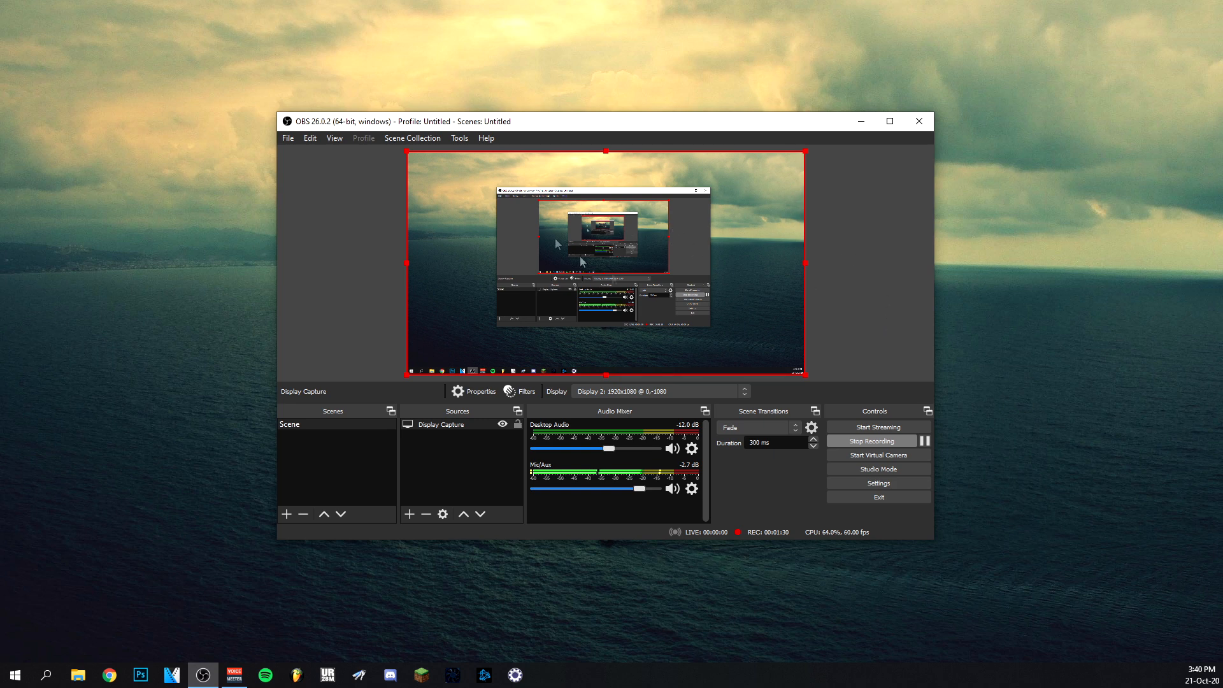
{"action": "mouse_move", "coordinate": [877, 374]}
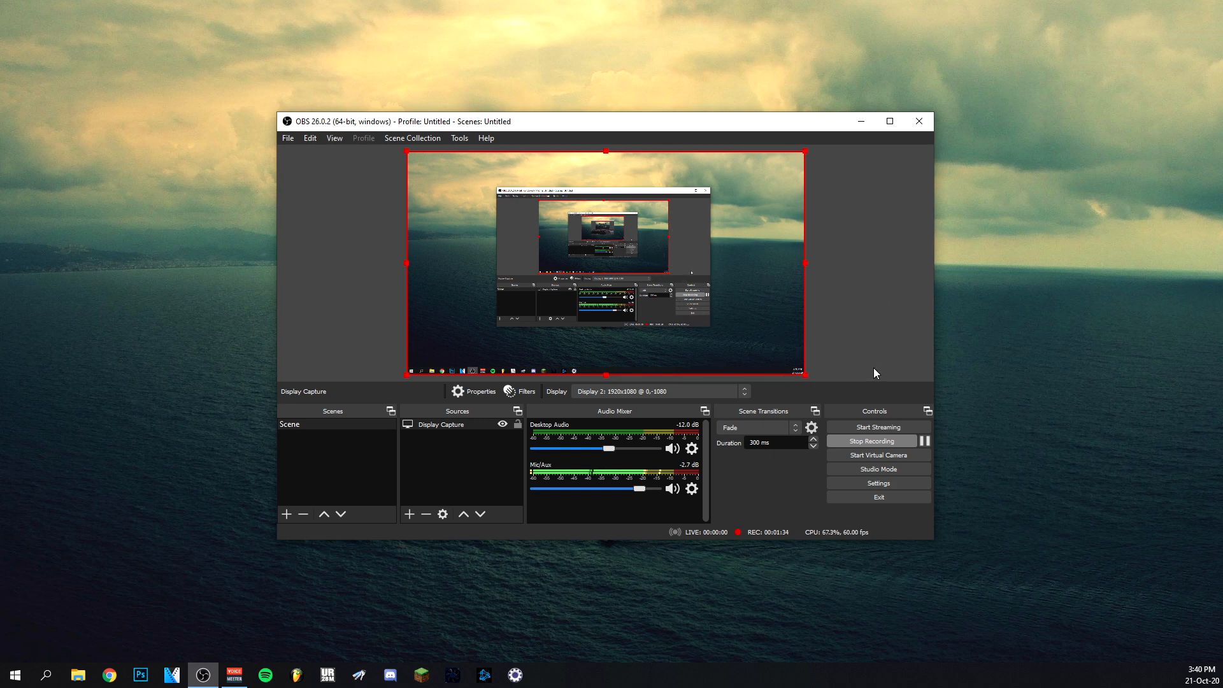
{"action": "mouse_move", "coordinate": [1031, 462]}
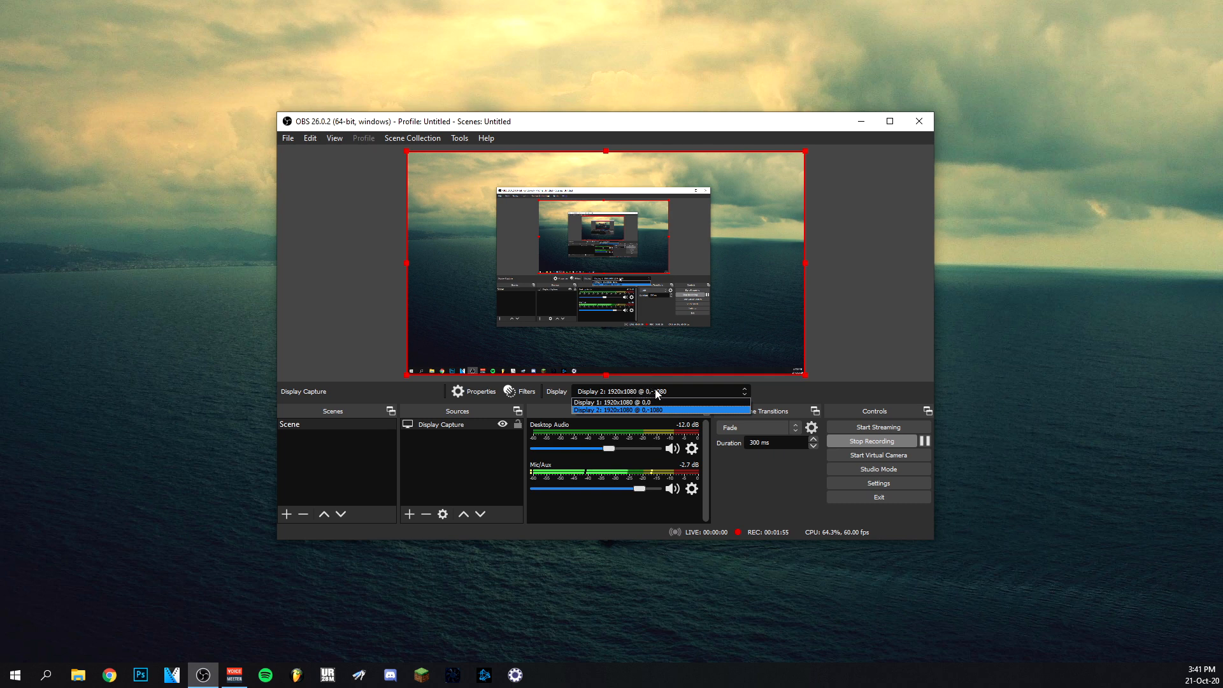
{"action": "mouse_move", "coordinate": [626, 399]}
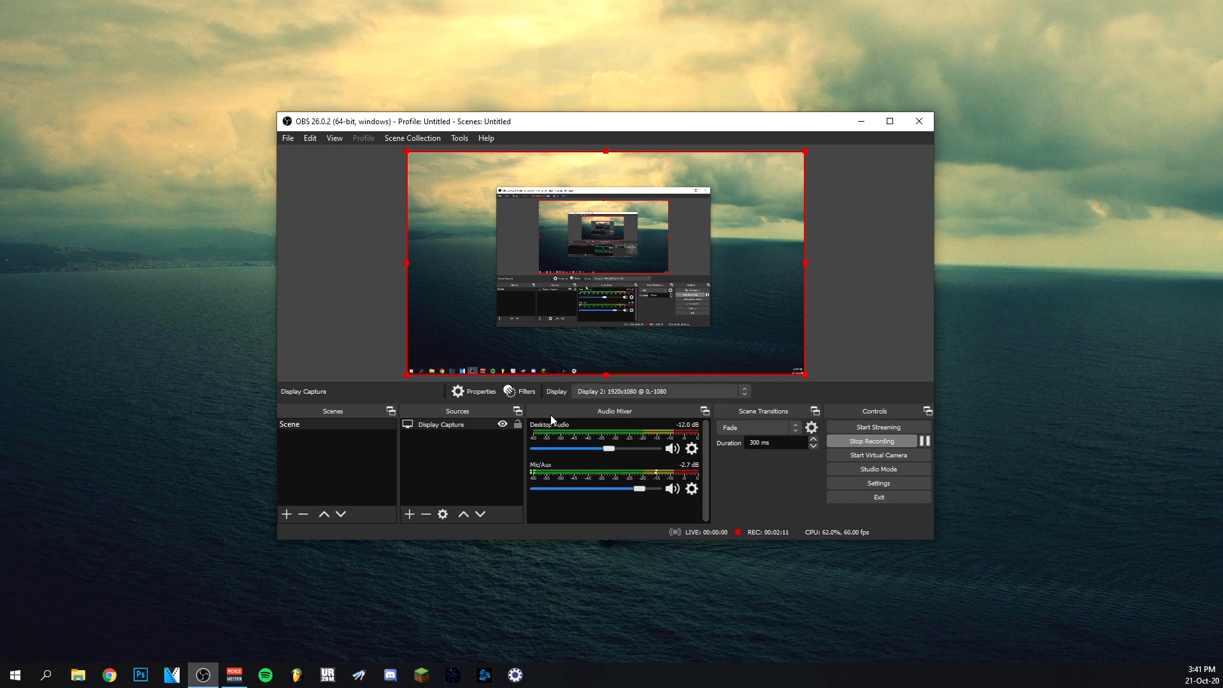
Review the Display Capture source's Filters and Properties windows, leaving both unchanged.
{"action": "left_click", "coordinate": [519, 391]}
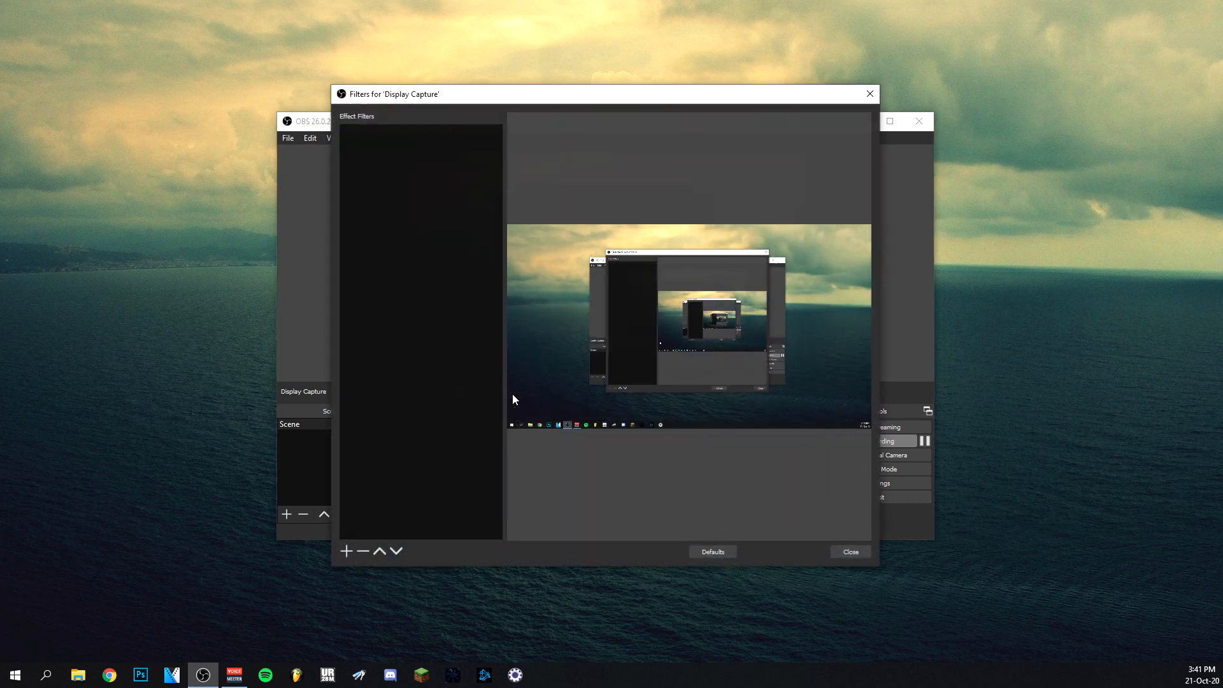
{"action": "left_click", "coordinate": [849, 552]}
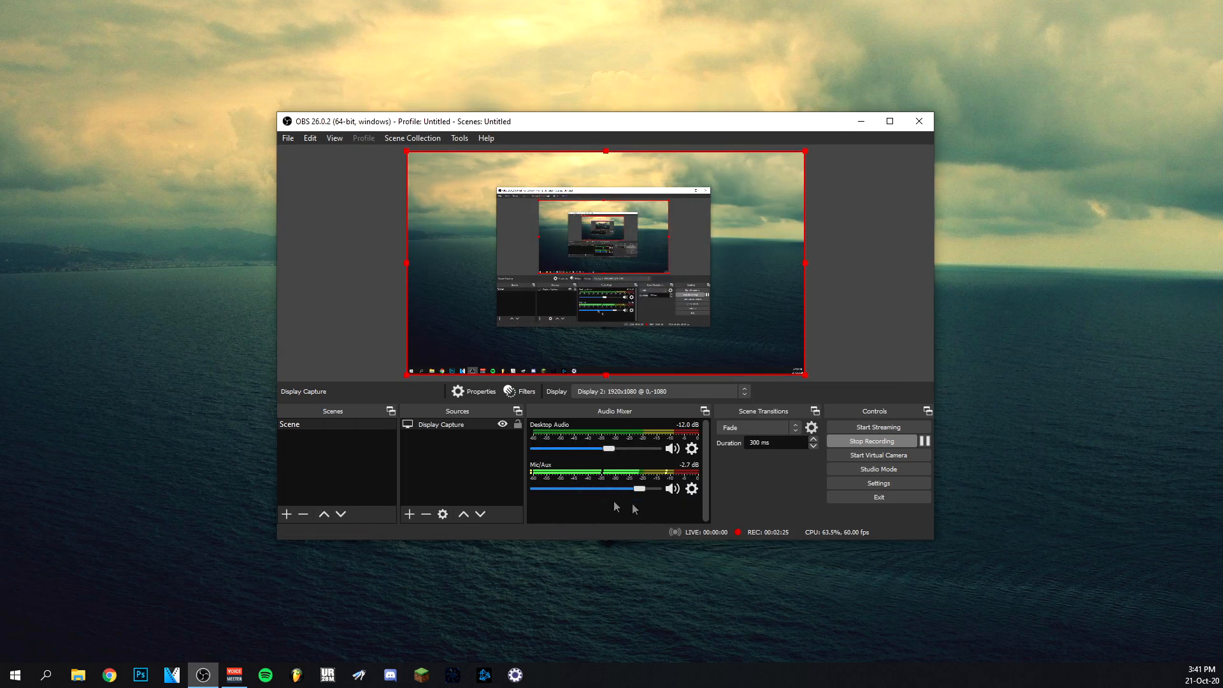
{"action": "left_click", "coordinate": [474, 391]}
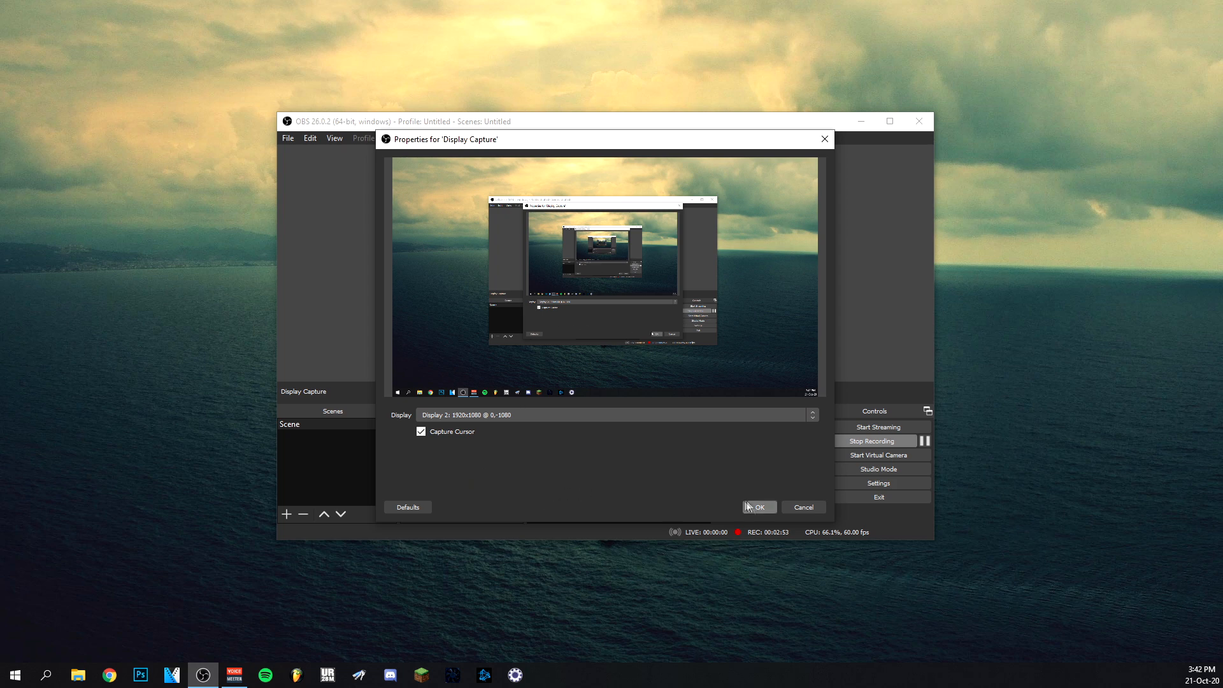
{"action": "left_click", "coordinate": [755, 506]}
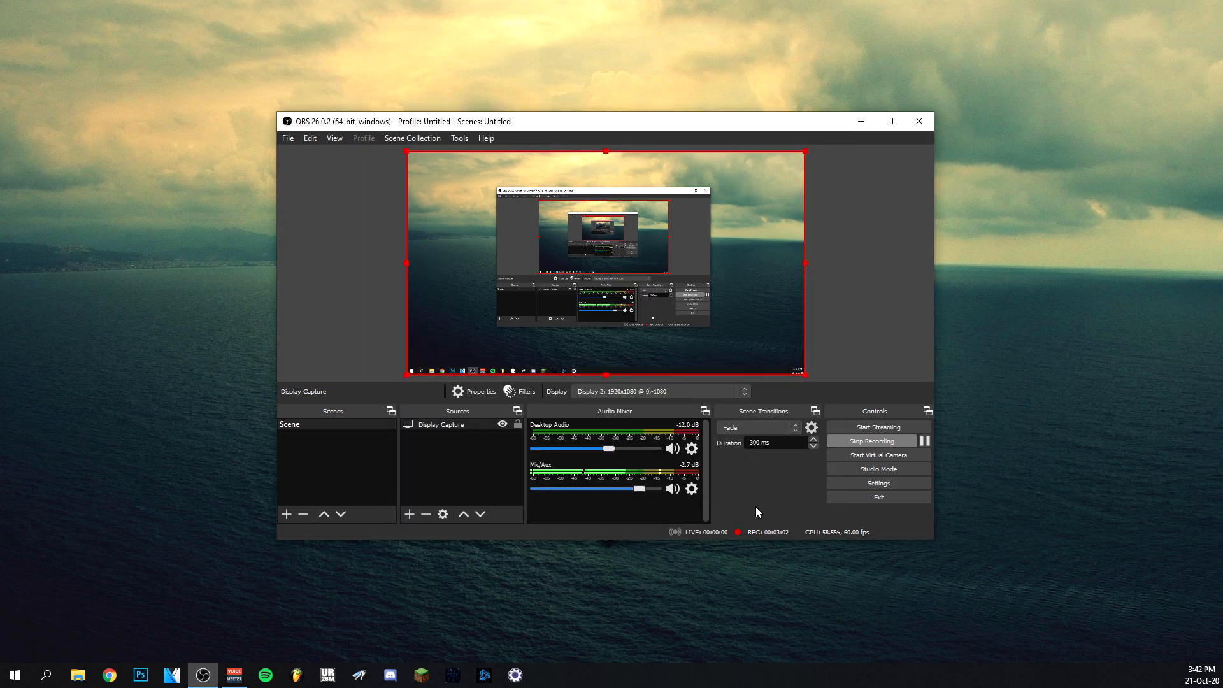
Show Settings on the General page and review its startup, output, tray and multiview options.
{"action": "left_click", "coordinate": [879, 483]}
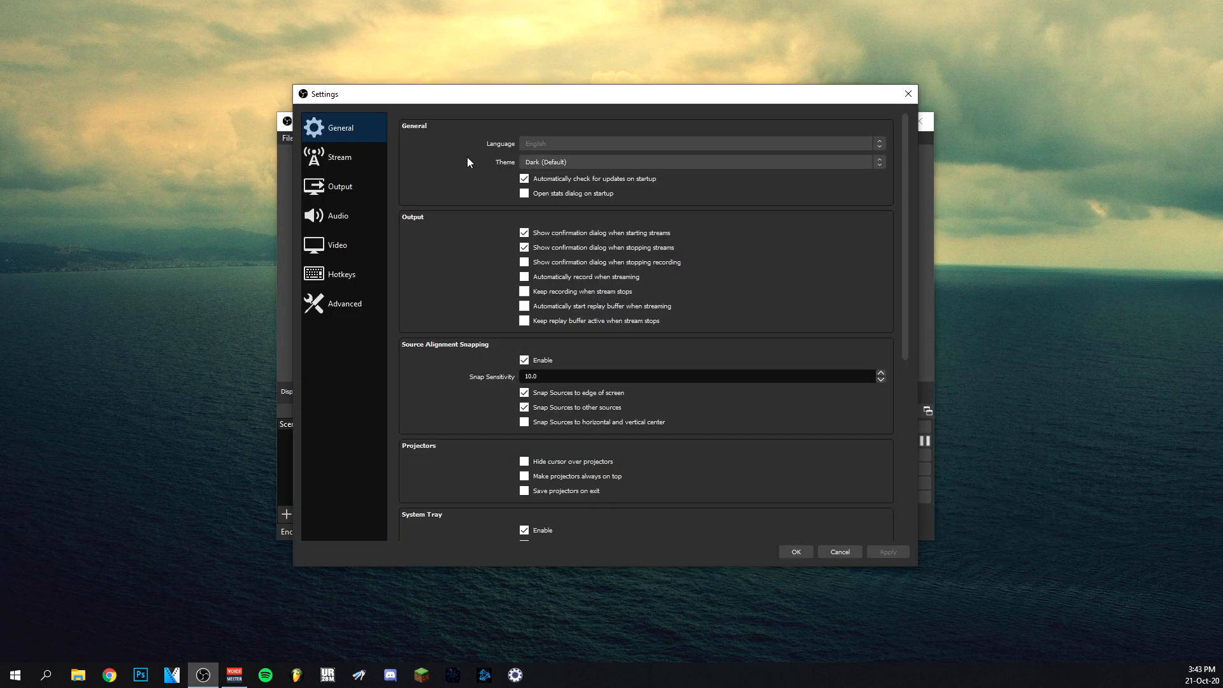
{"action": "mouse_move", "coordinate": [499, 167]}
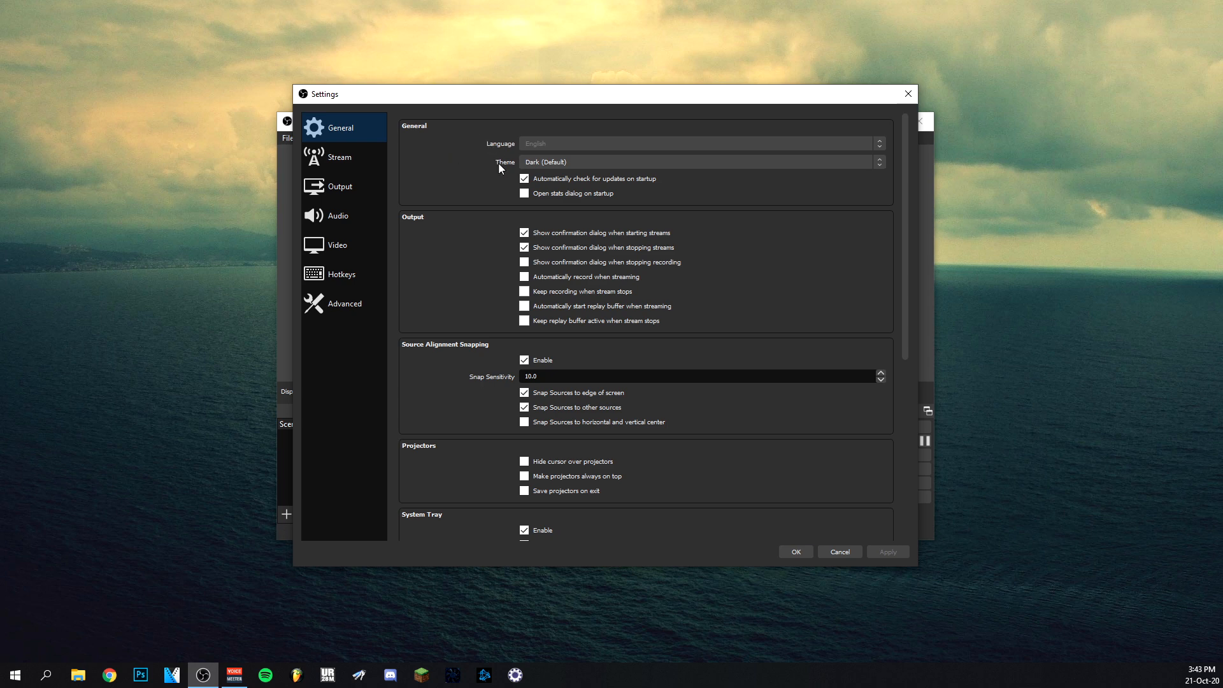
{"action": "scroll", "scroll_direction": "down", "scroll_amount": 3}
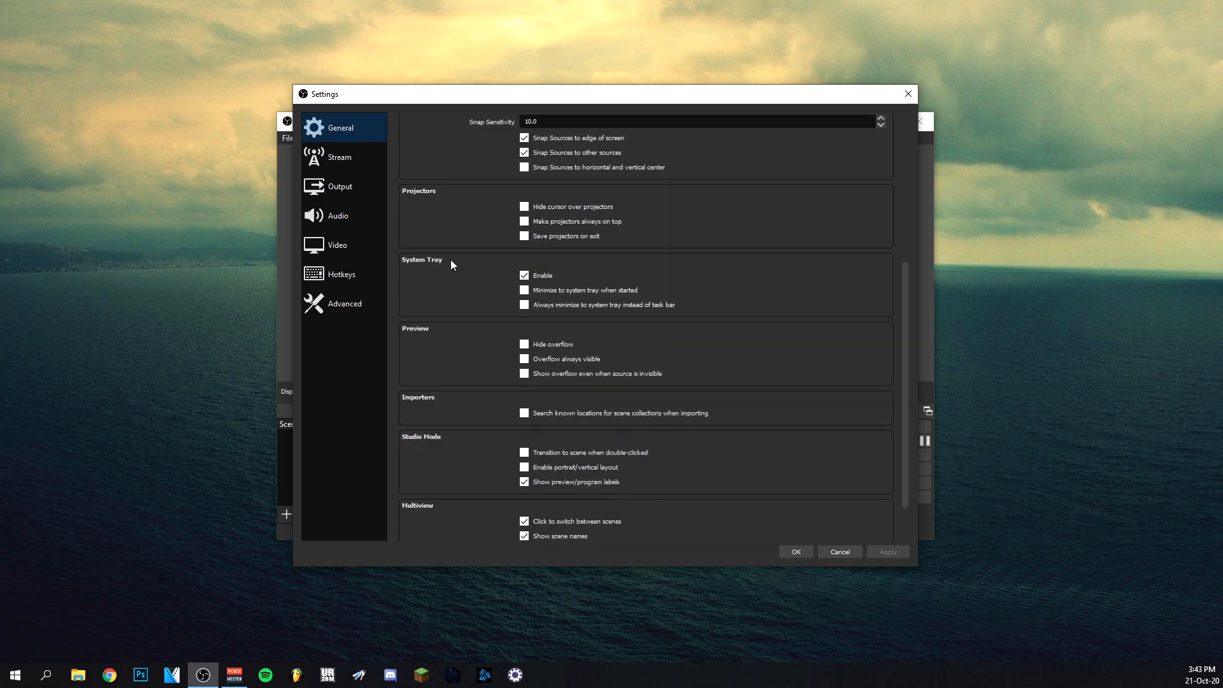
{"action": "scroll", "scroll_direction": "down", "scroll_amount": 3}
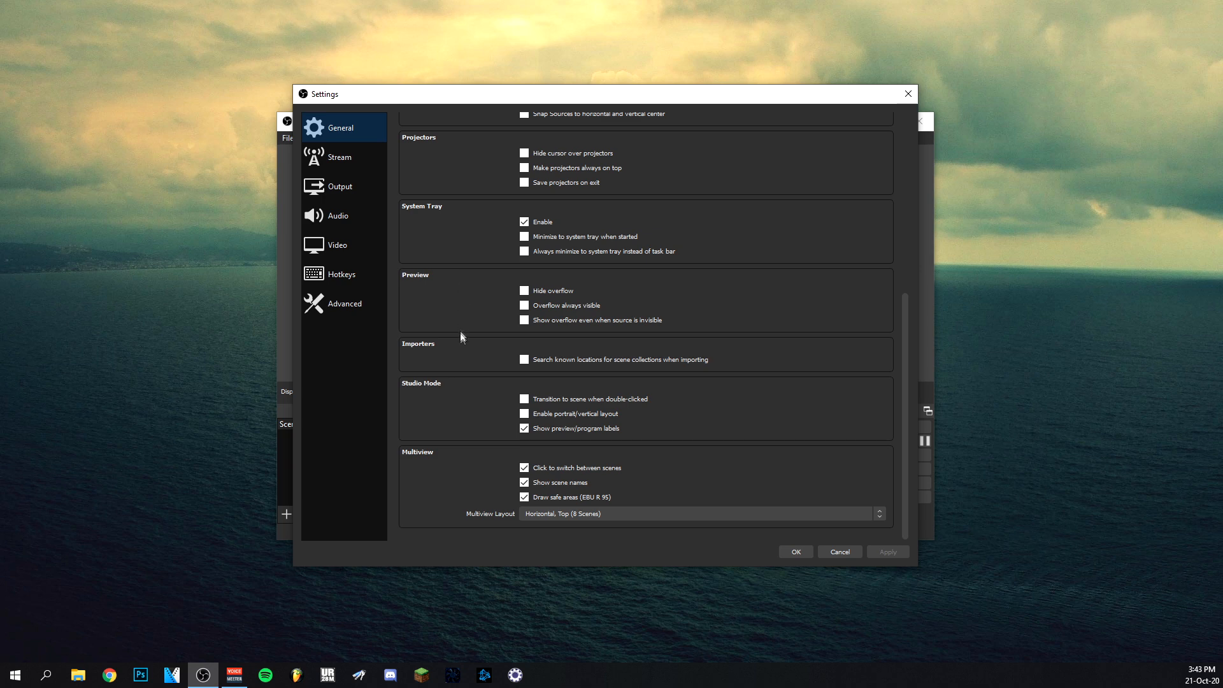
{"action": "scroll", "scroll_direction": "up", "scroll_amount": 3}
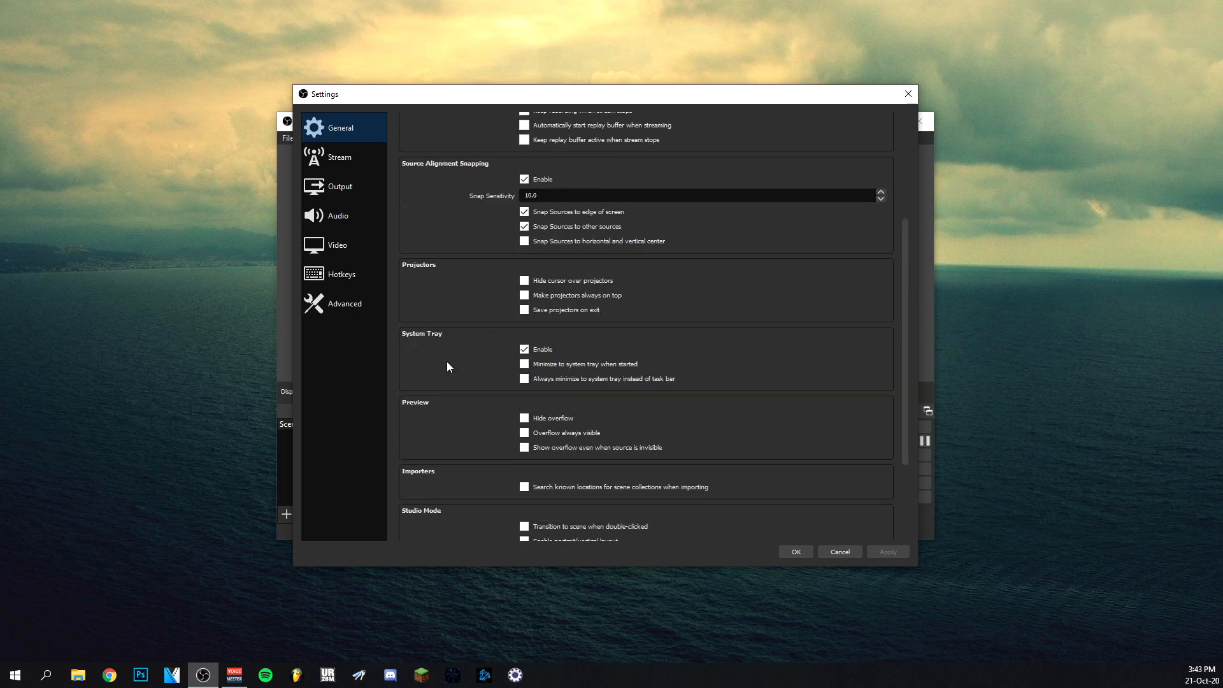
{"action": "mouse_move", "coordinate": [435, 347]}
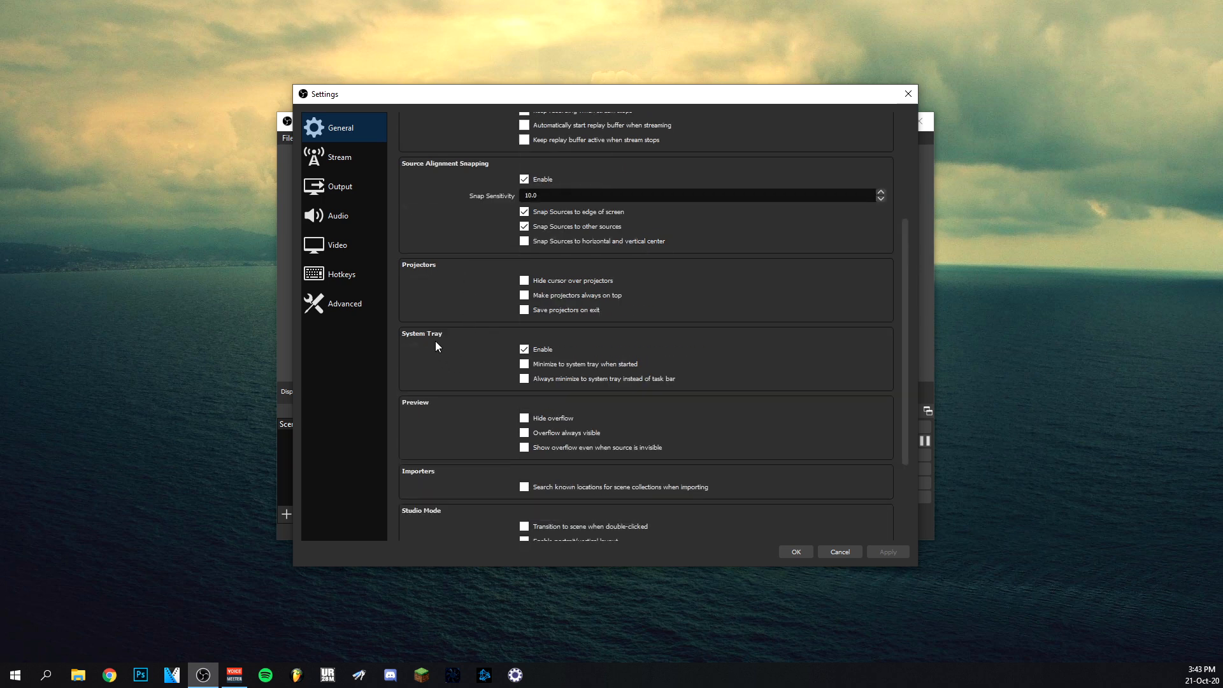
{"action": "scroll", "scroll_direction": "up", "scroll_amount": 3}
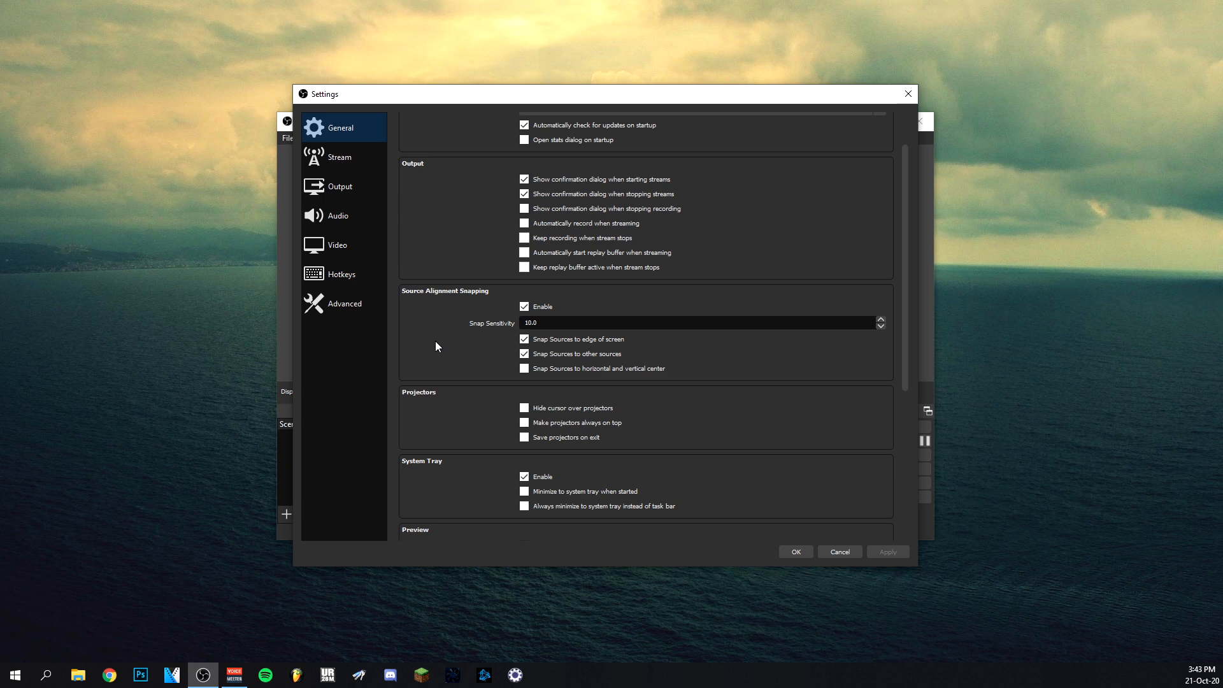
{"action": "left_click", "coordinate": [339, 186]}
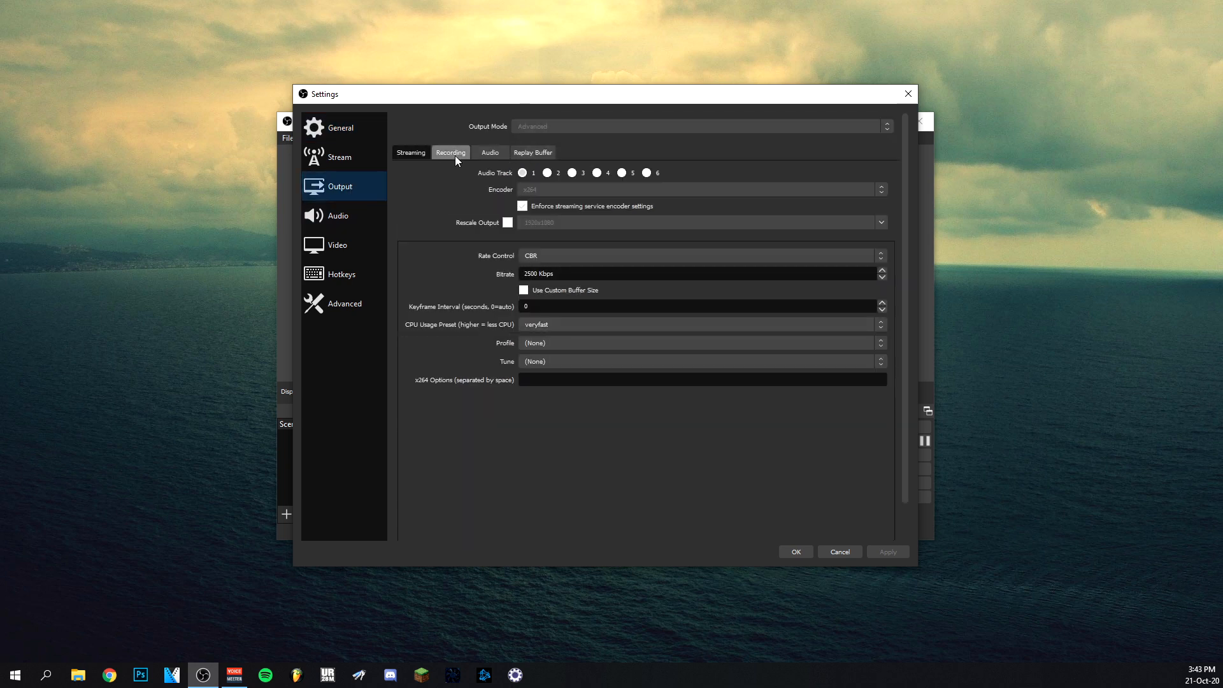
{"action": "left_click", "coordinate": [449, 152]}
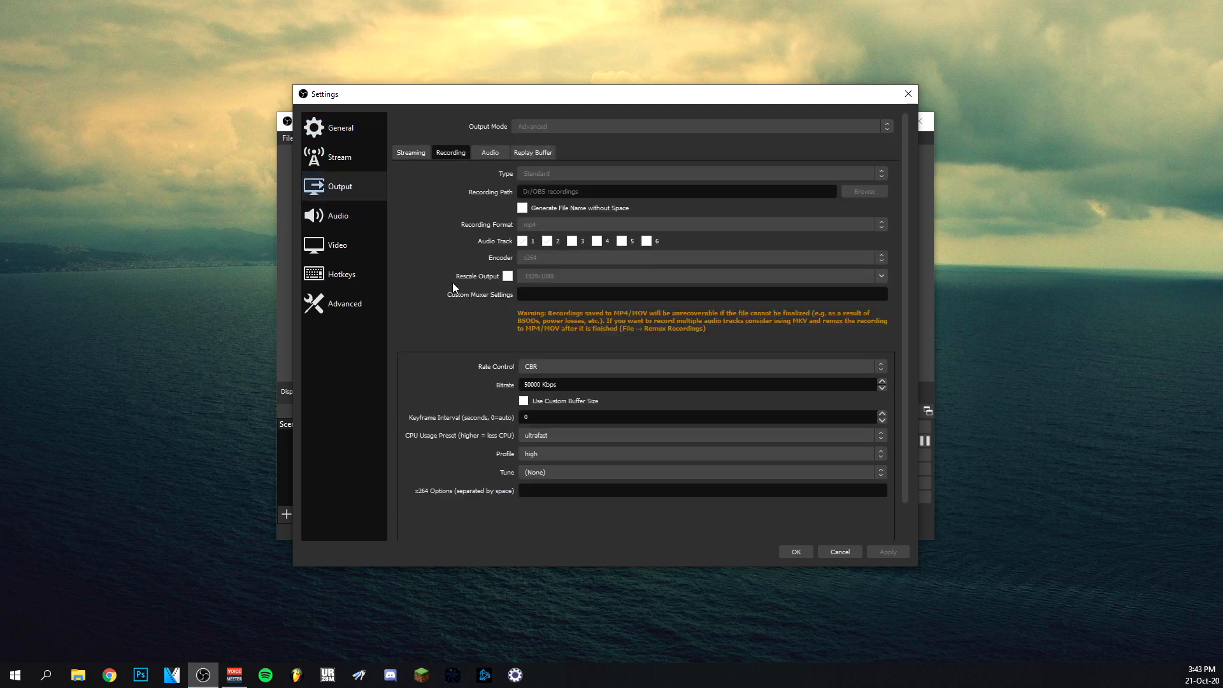
{"action": "mouse_move", "coordinate": [552, 140]}
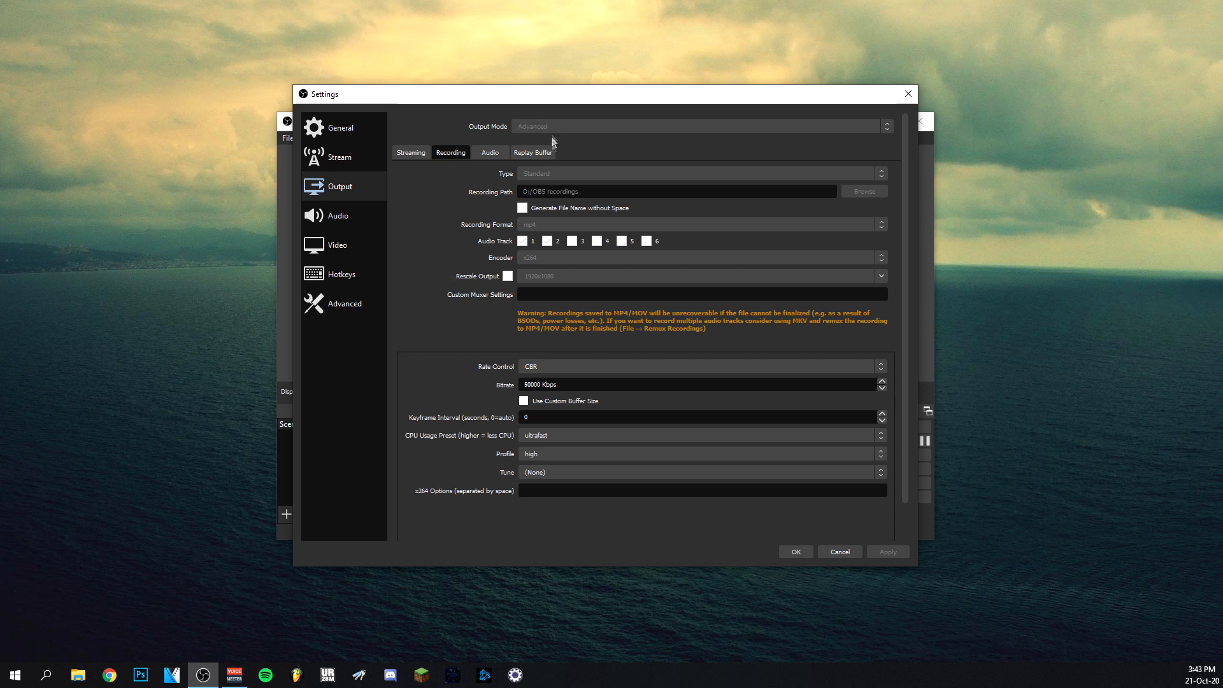
{"action": "mouse_move", "coordinate": [545, 198]}
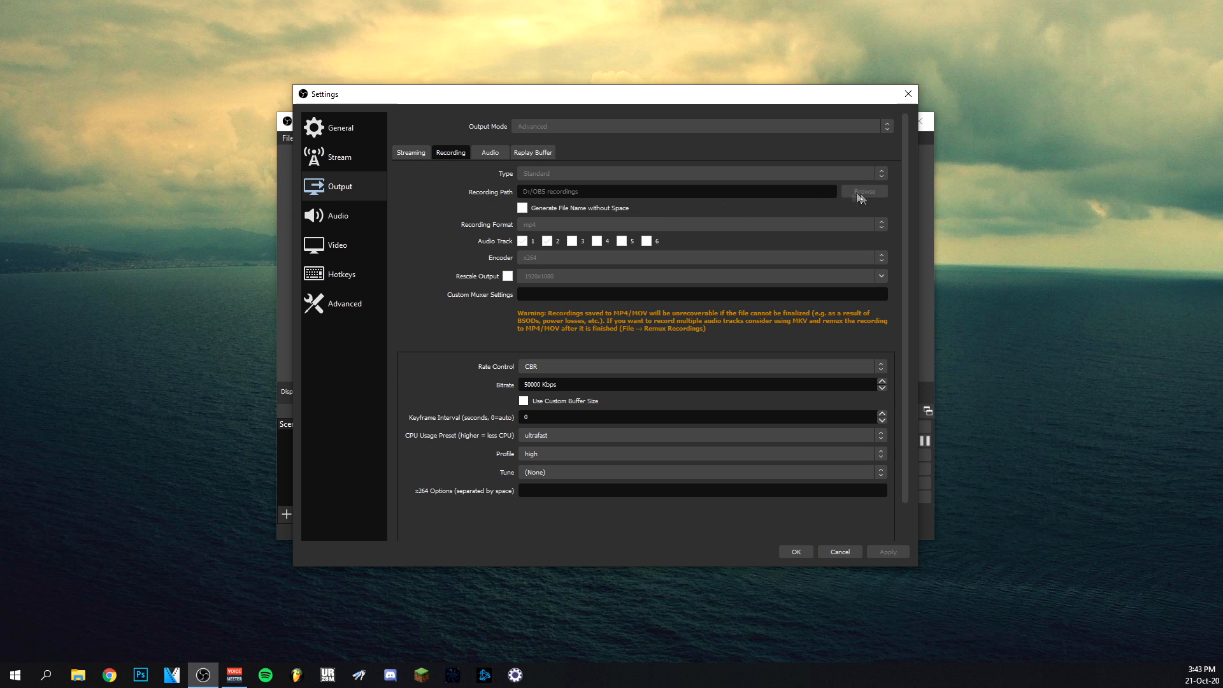
{"action": "mouse_move", "coordinate": [864, 199]}
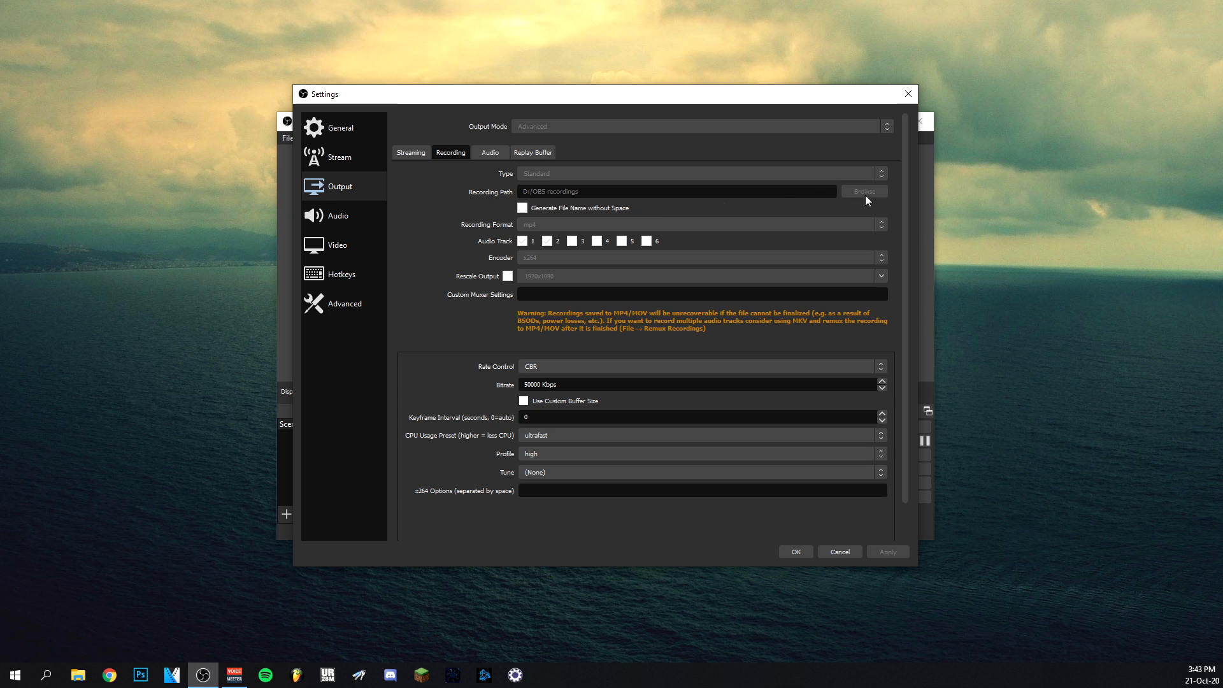
{"action": "mouse_move", "coordinate": [565, 200]}
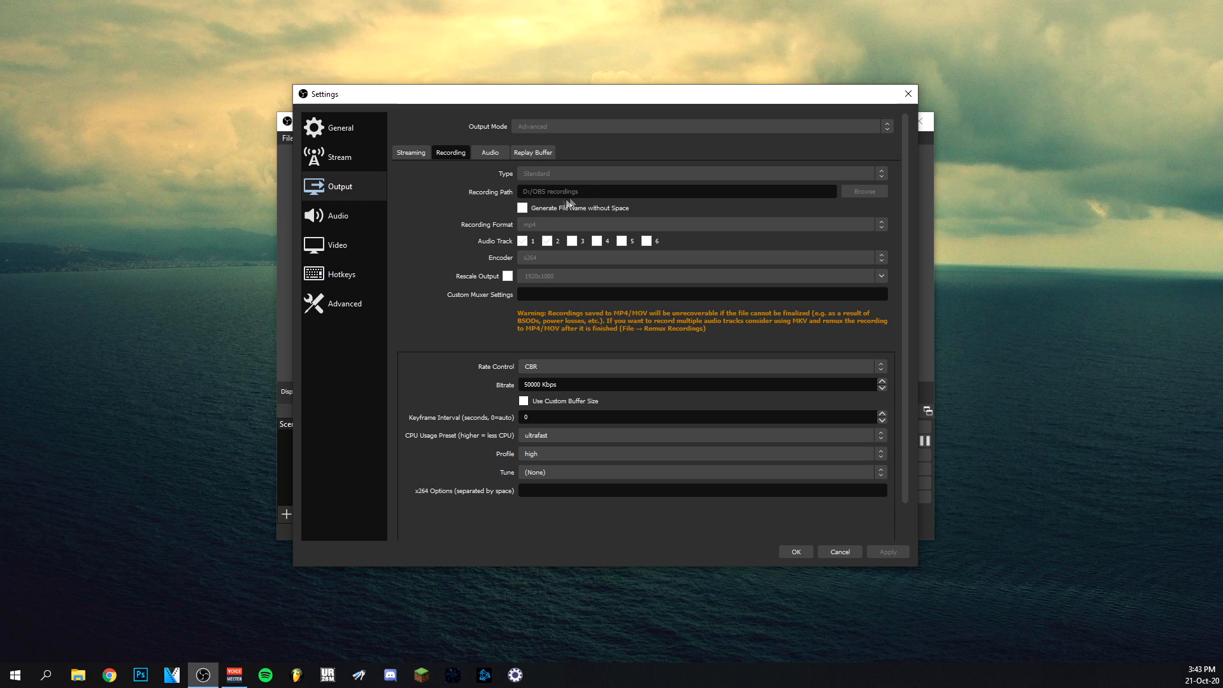
{"action": "mouse_move", "coordinate": [683, 230]}
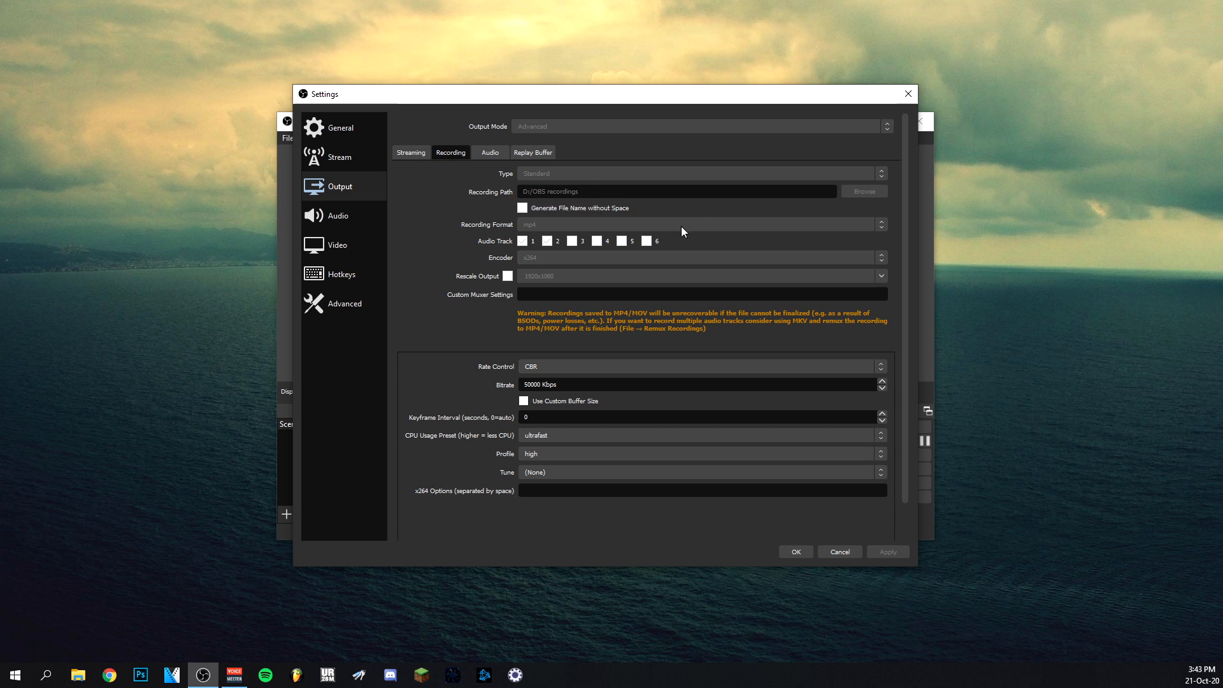
{"action": "mouse_move", "coordinate": [595, 227]}
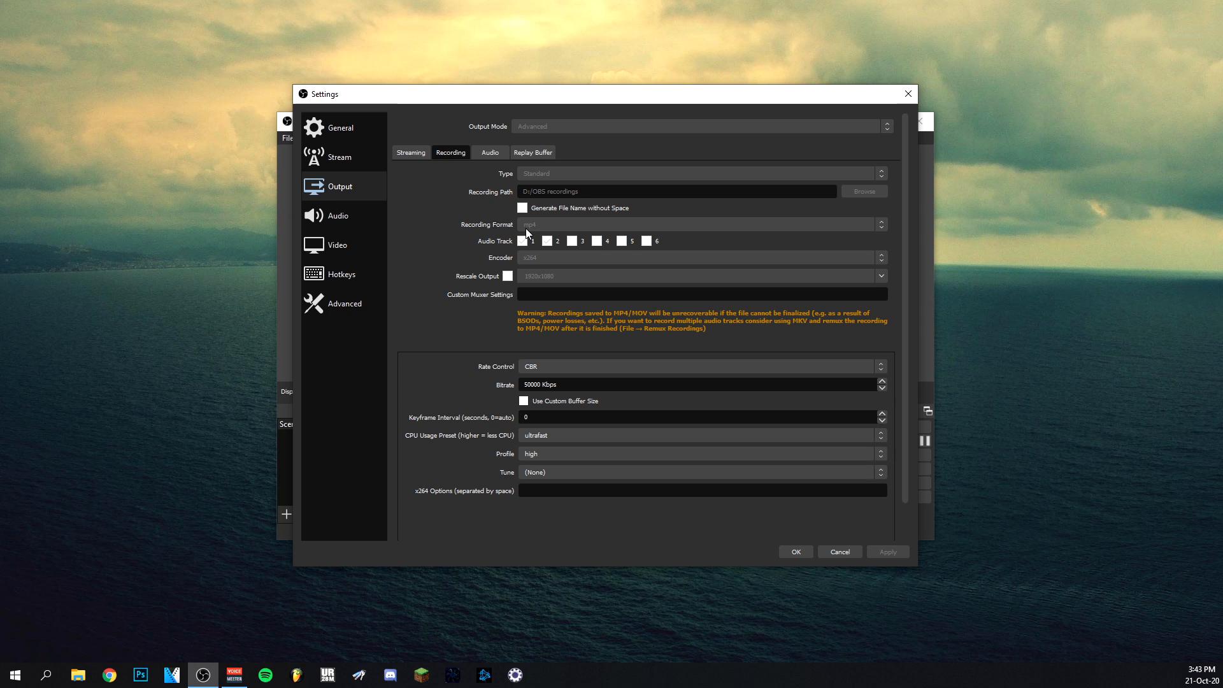
{"action": "mouse_move", "coordinate": [527, 232]}
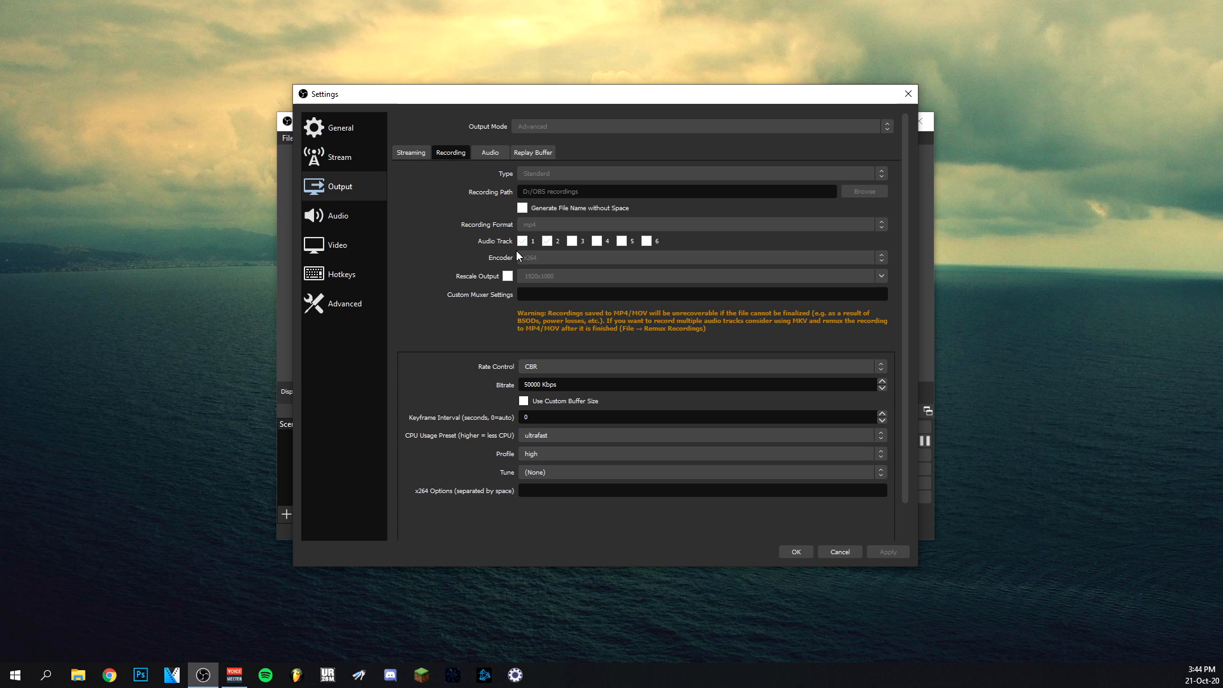
{"action": "mouse_move", "coordinate": [537, 248]}
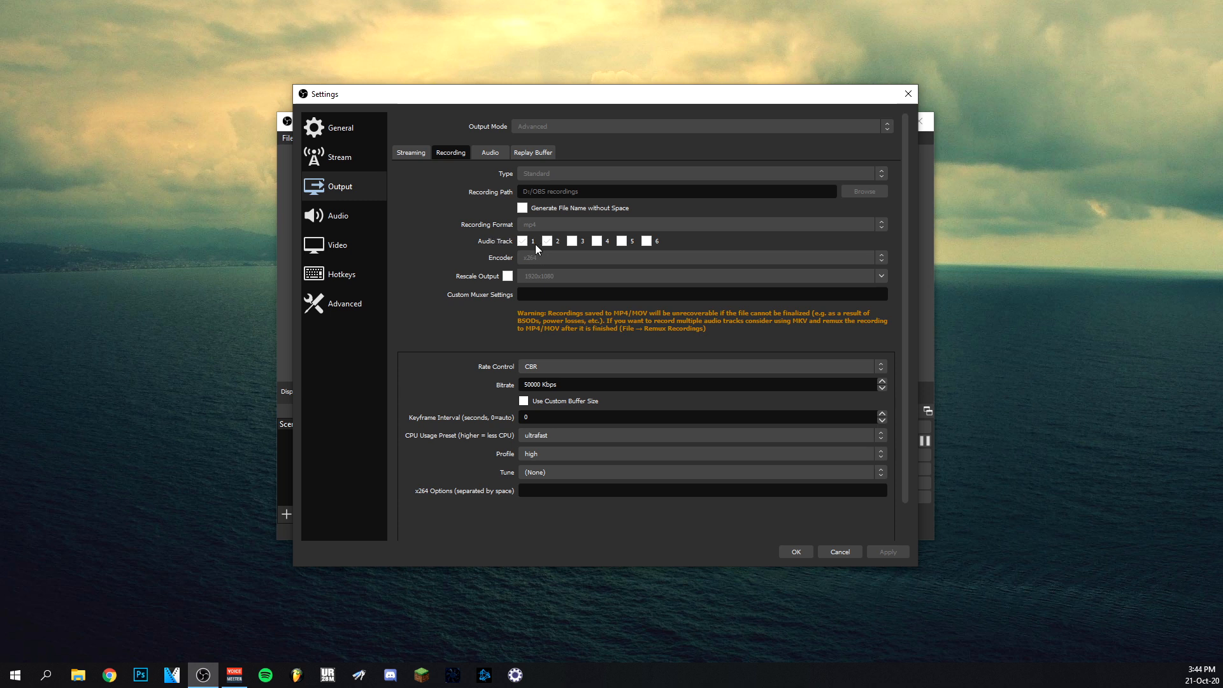
{"action": "mouse_move", "coordinate": [530, 258]}
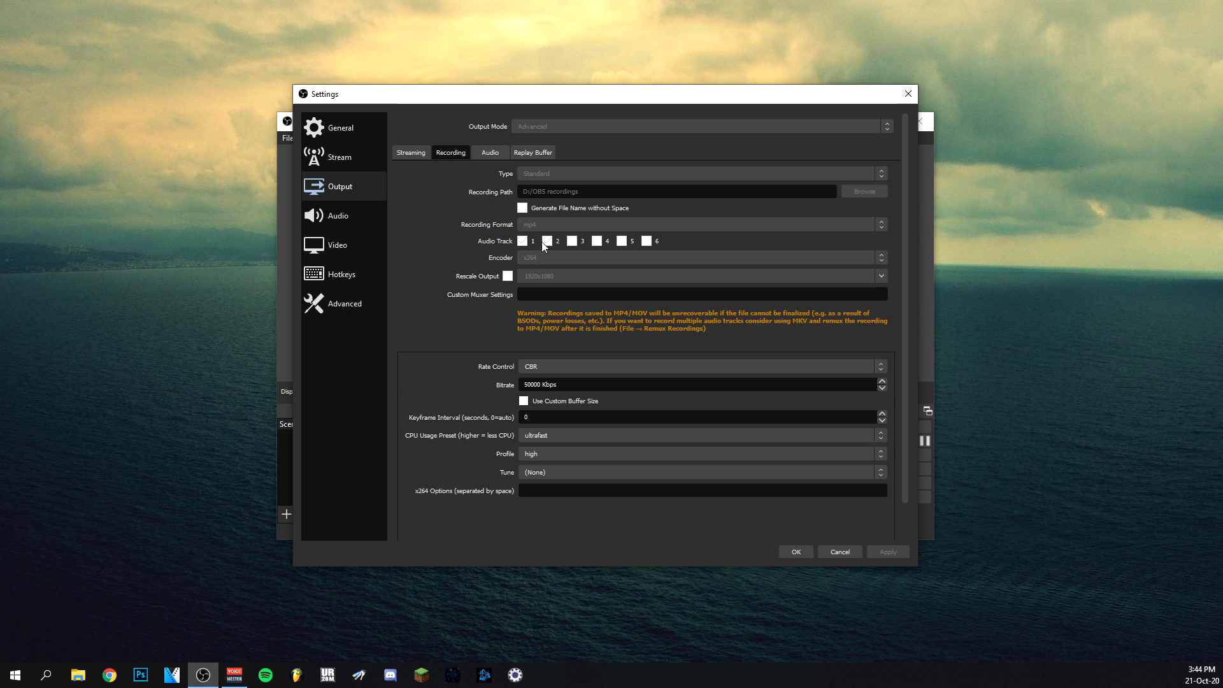
{"action": "mouse_move", "coordinate": [526, 269]}
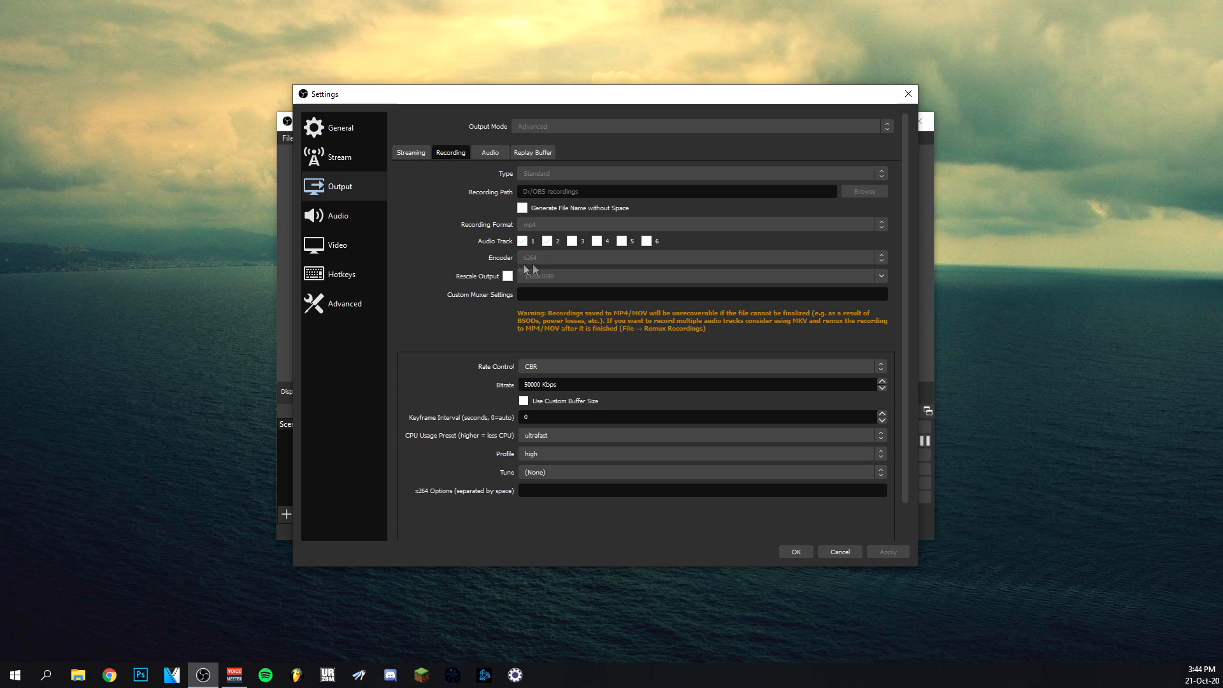
{"action": "mouse_move", "coordinate": [538, 273]}
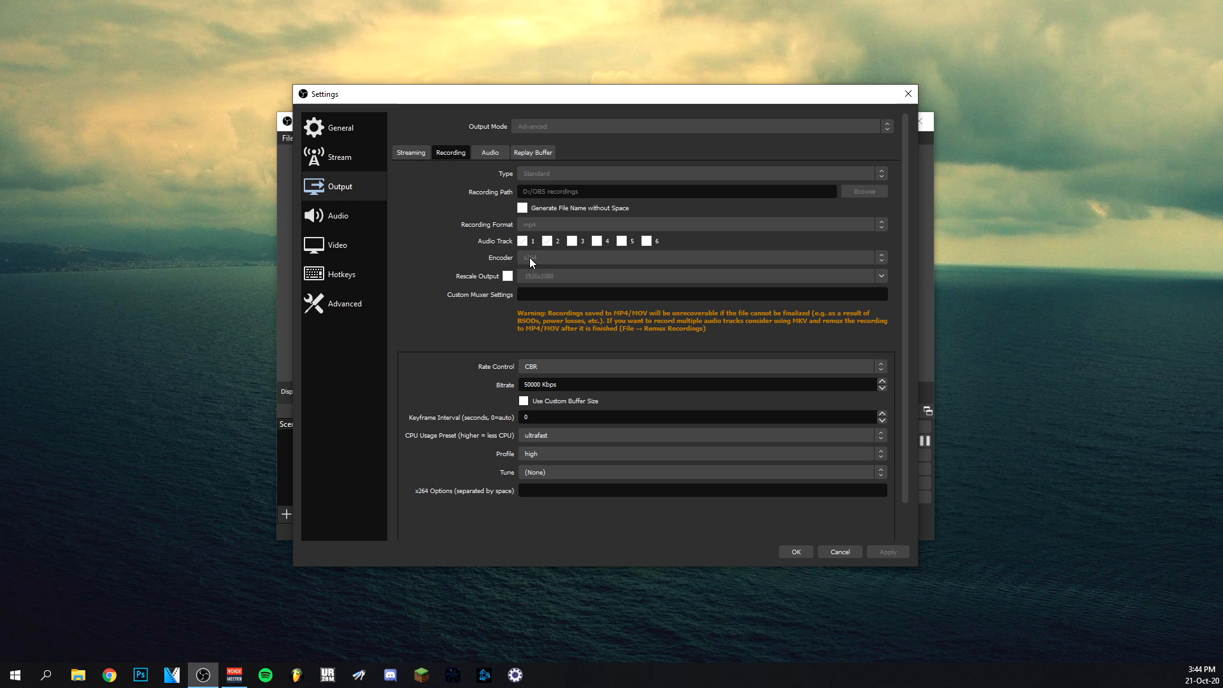
{"action": "mouse_move", "coordinate": [554, 267]}
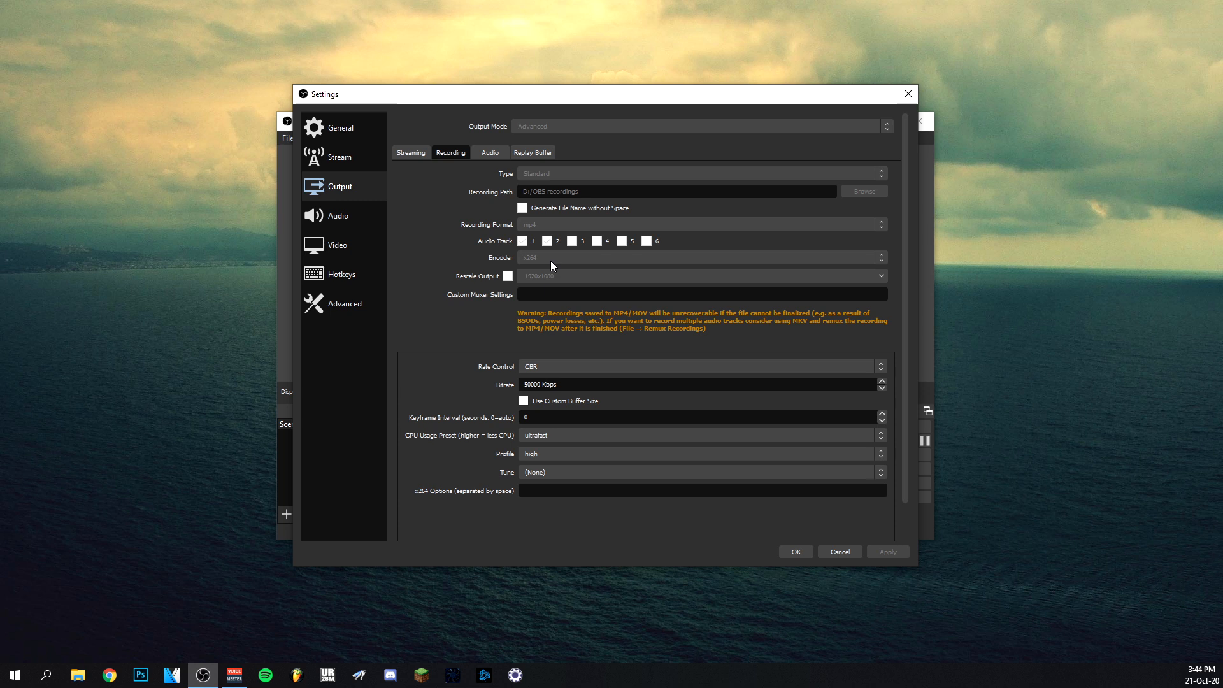
{"action": "mouse_move", "coordinate": [506, 275]}
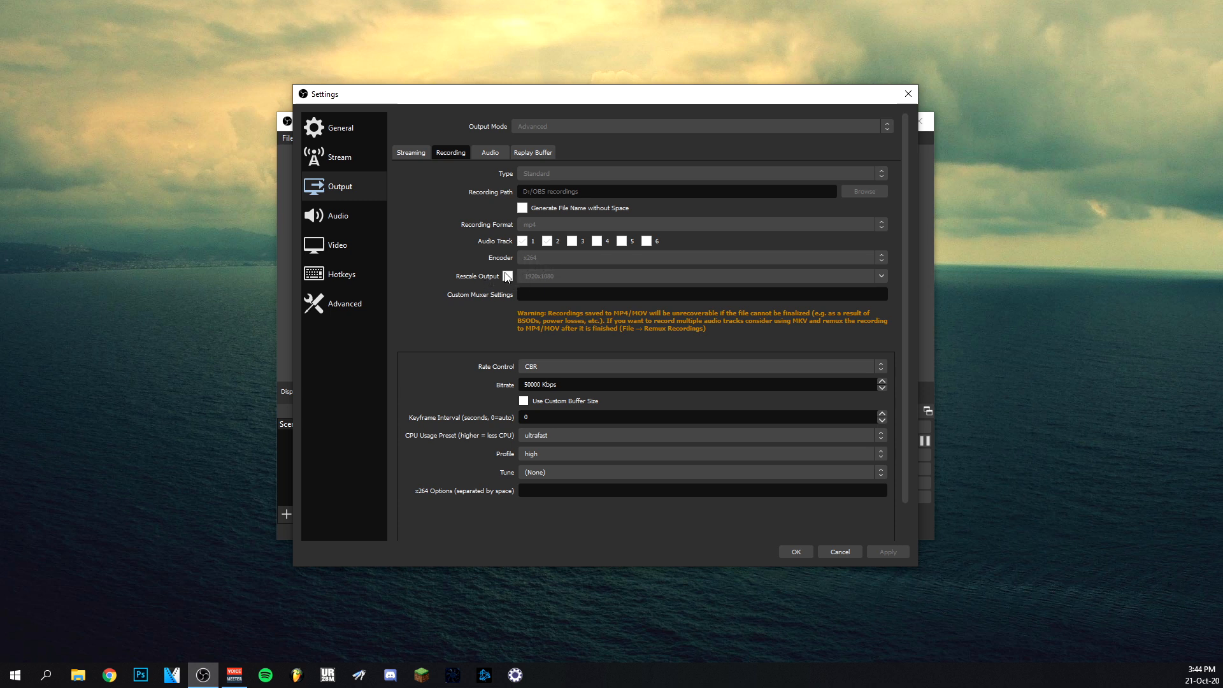
{"action": "mouse_move", "coordinate": [537, 287]}
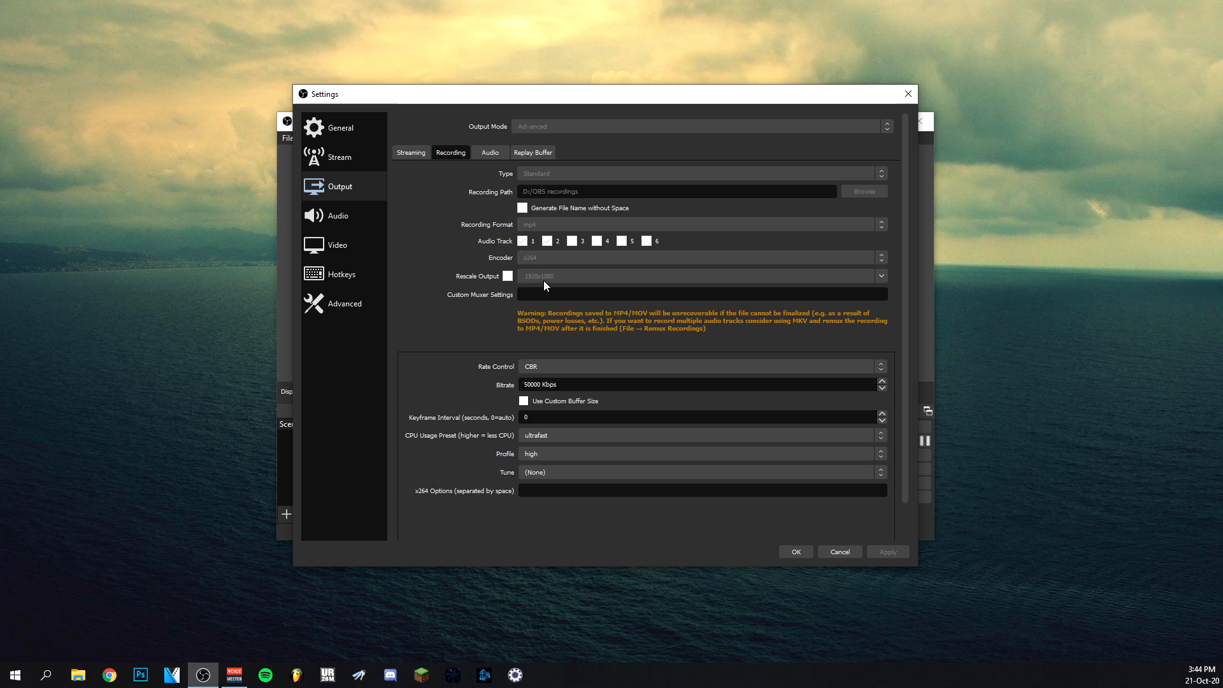
{"action": "mouse_move", "coordinate": [506, 377]}
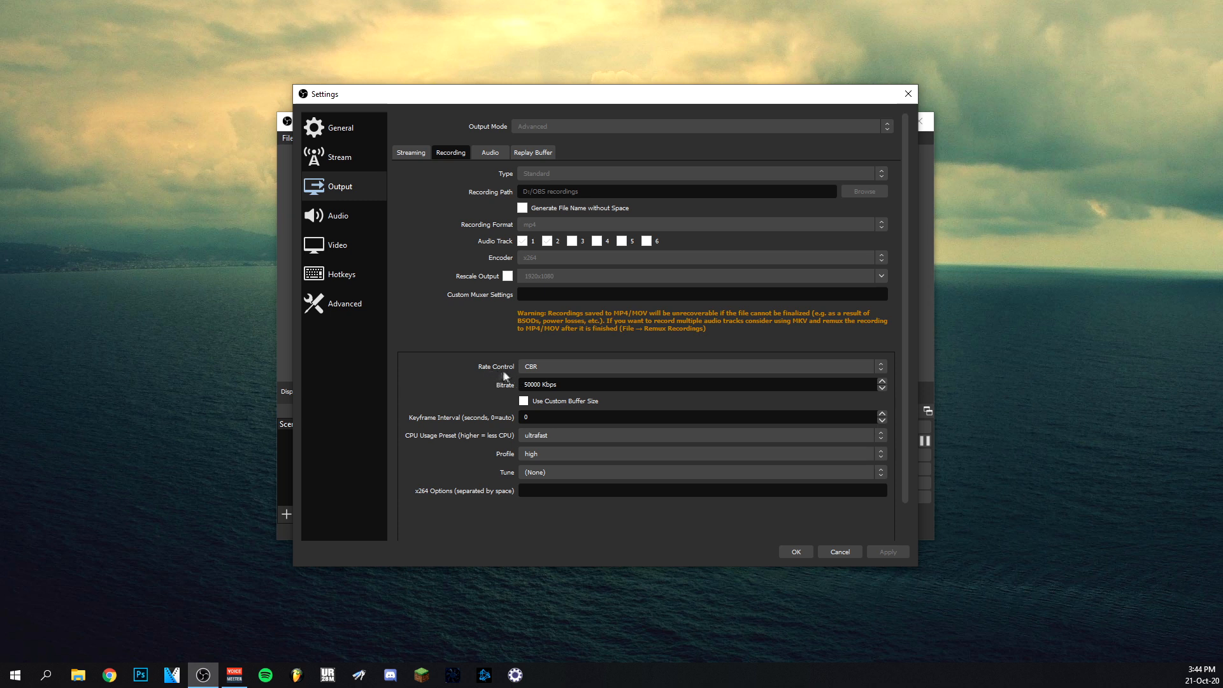
{"action": "mouse_move", "coordinate": [500, 408]}
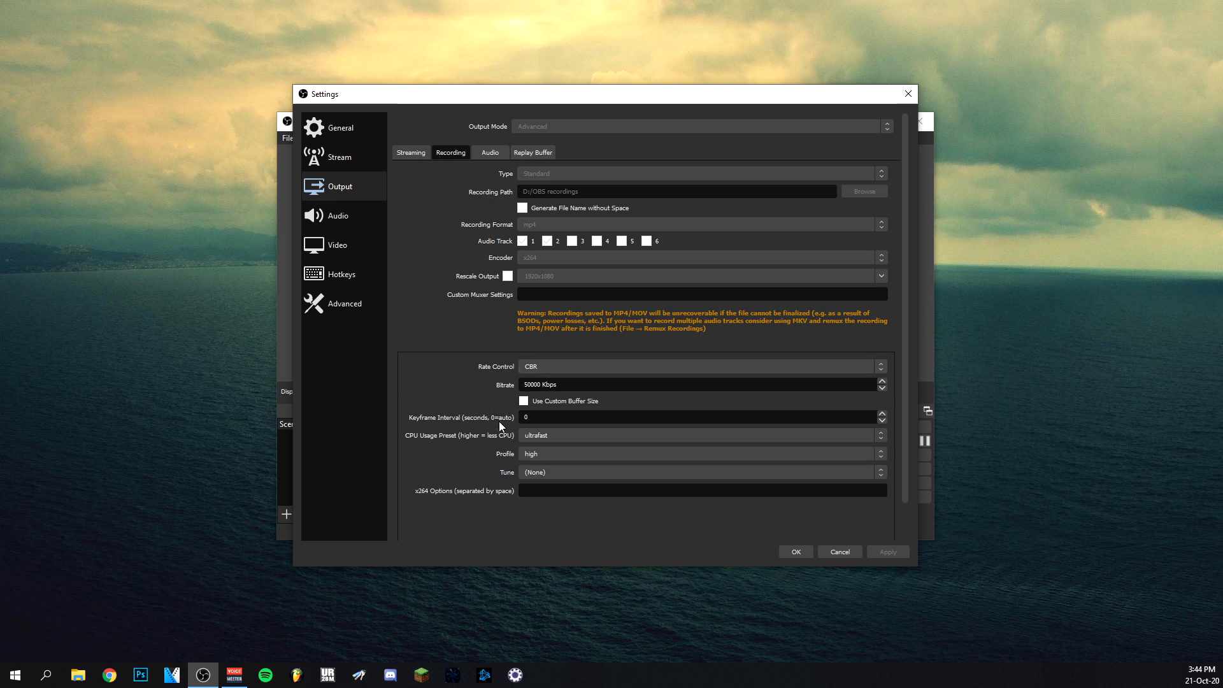
{"action": "mouse_move", "coordinate": [529, 438]}
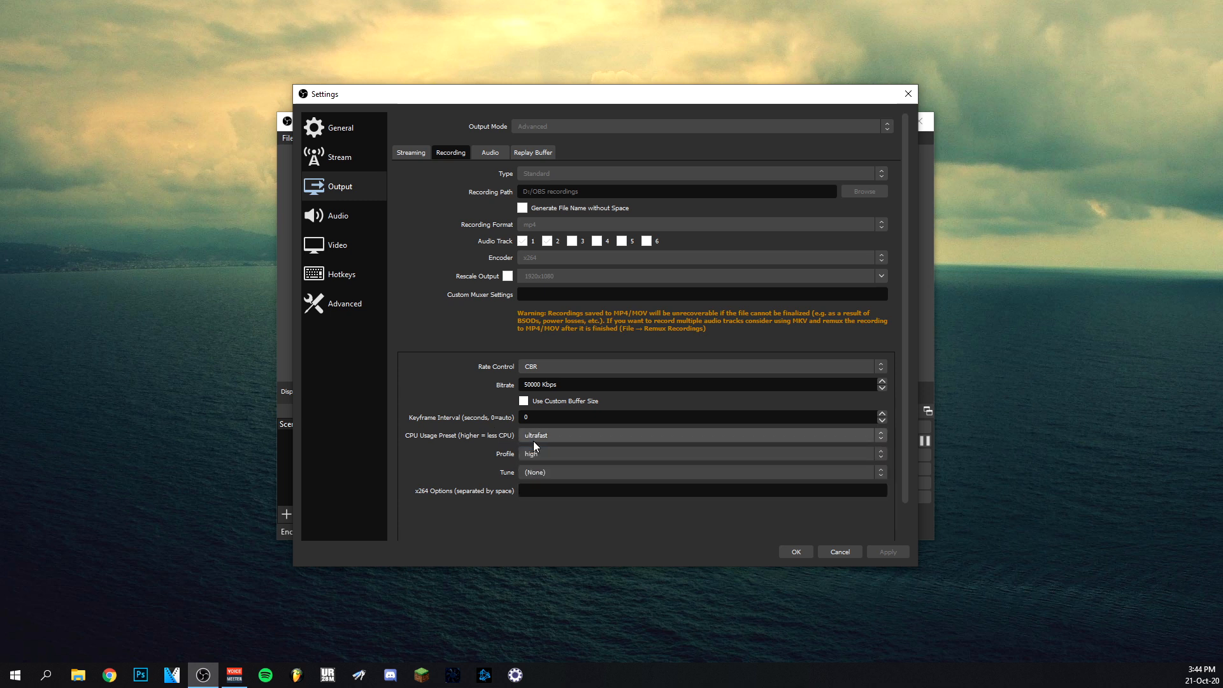
Review the Recording encoder options, then show the Output Audio track bitrate and name fields.
{"action": "left_click", "coordinate": [699, 434]}
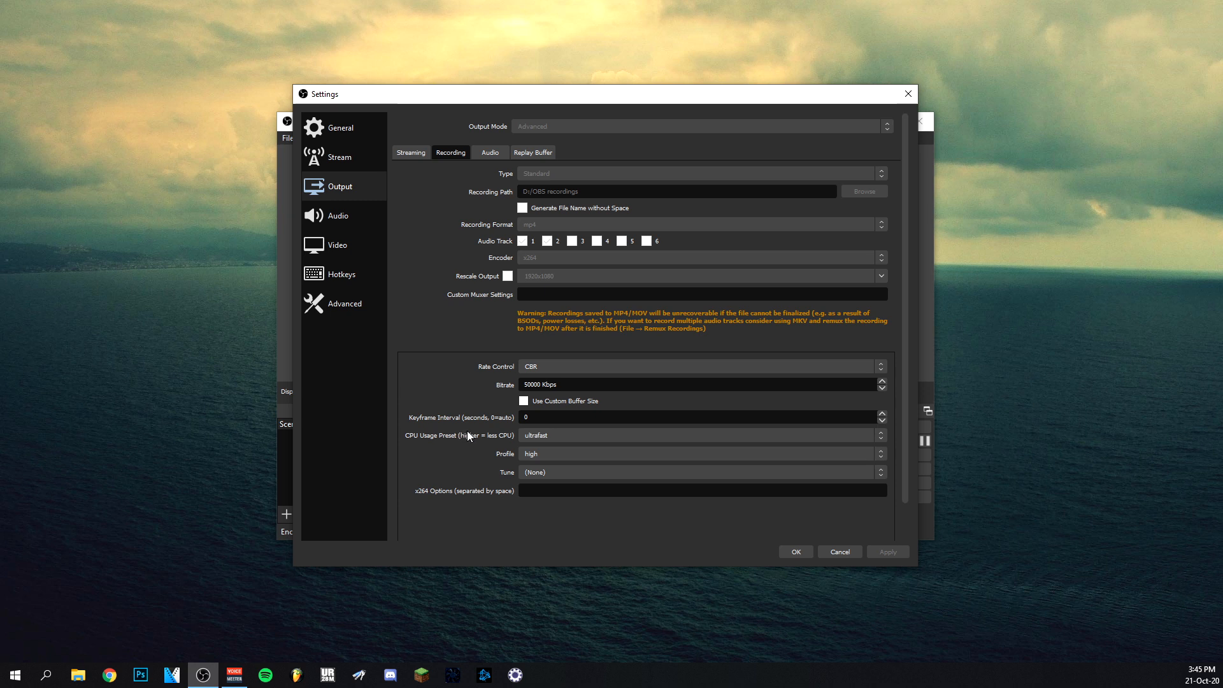
{"action": "mouse_move", "coordinate": [464, 447]}
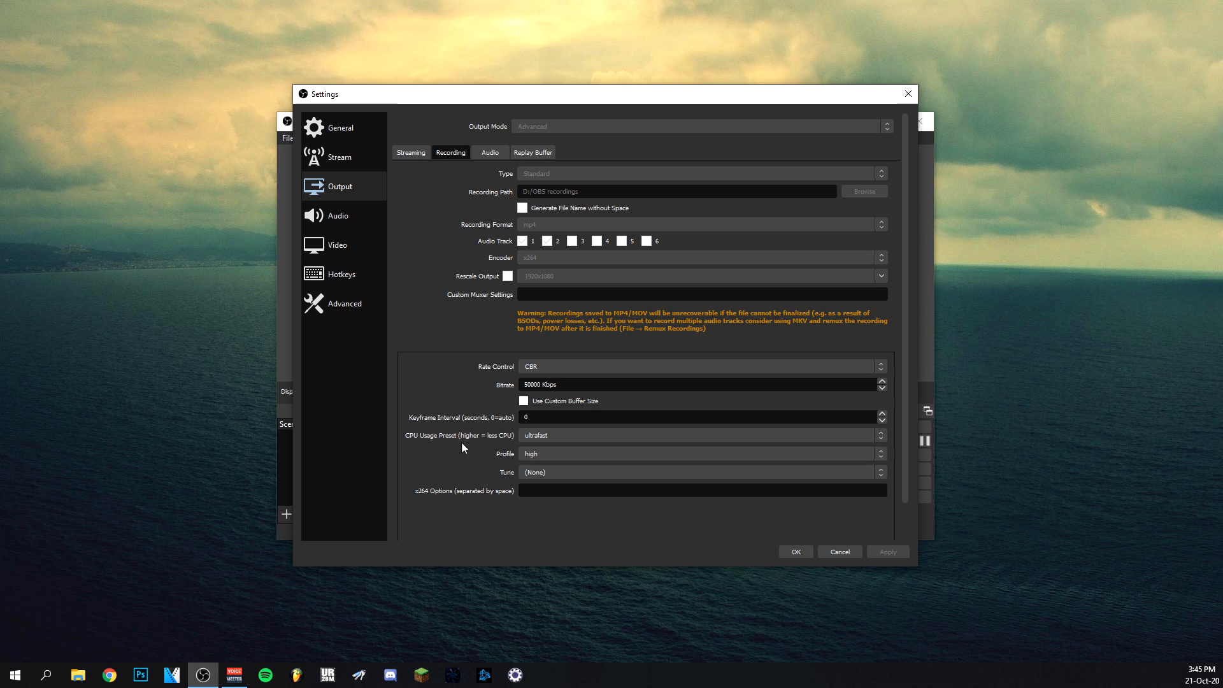
{"action": "mouse_move", "coordinate": [500, 428]}
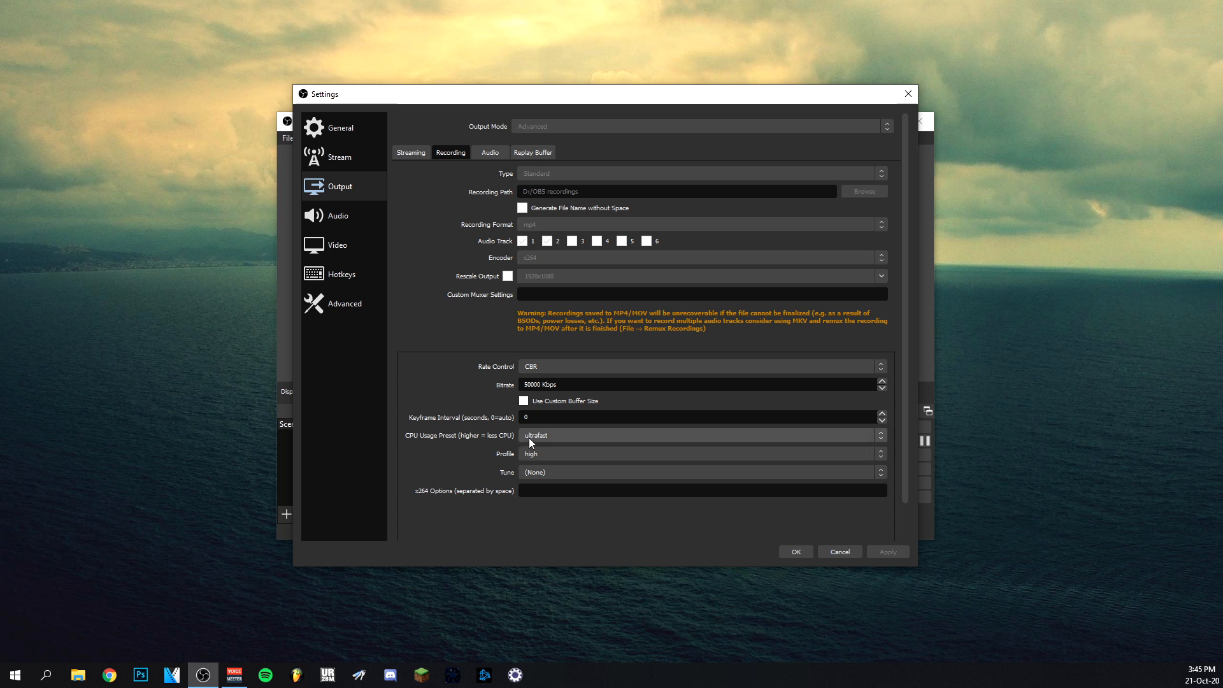
{"action": "mouse_move", "coordinate": [479, 478]}
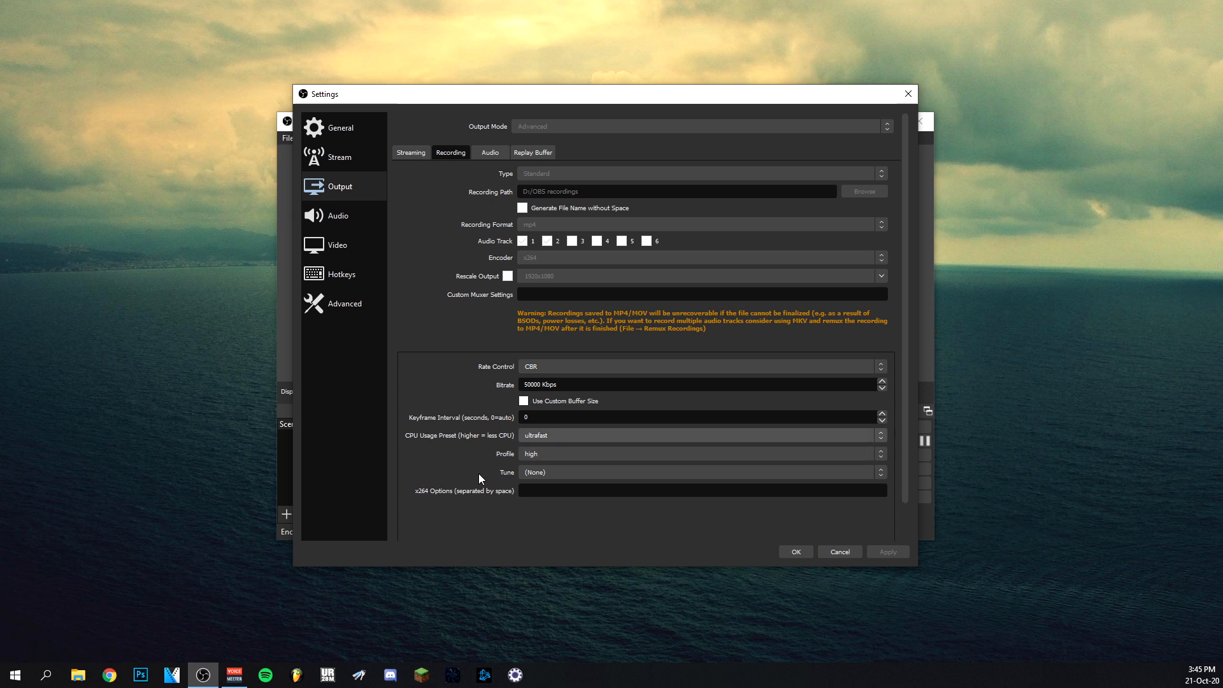
{"action": "left_click", "coordinate": [489, 152]}
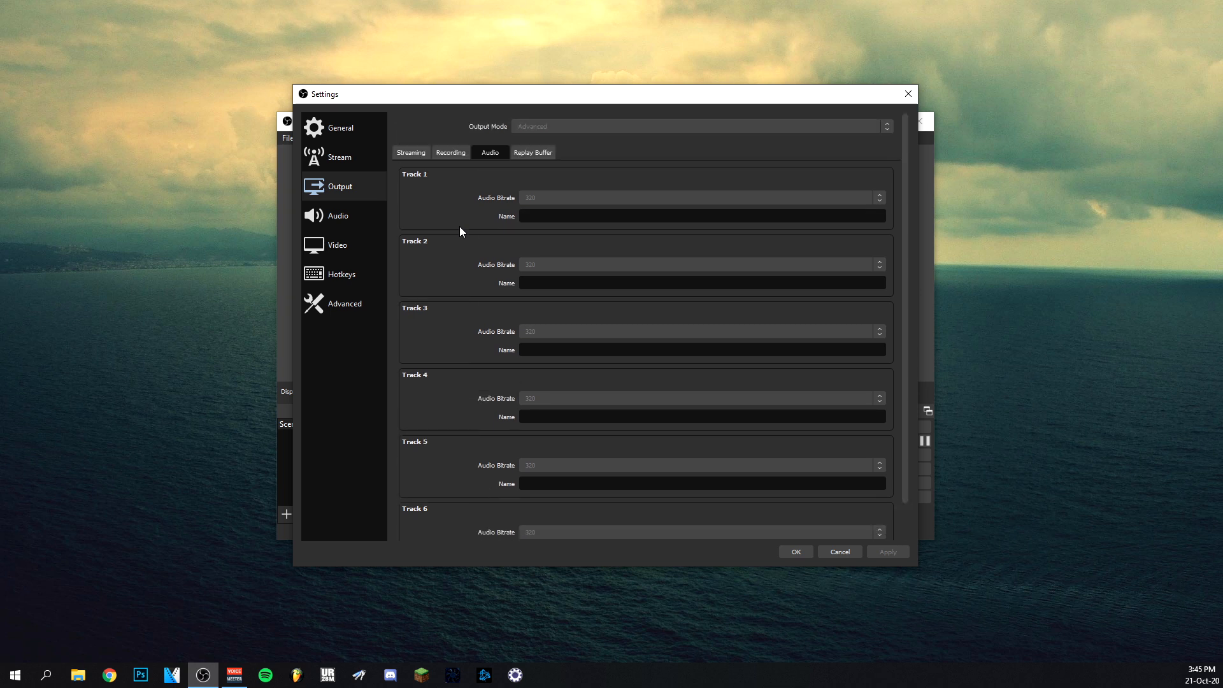
{"action": "mouse_move", "coordinate": [472, 255]}
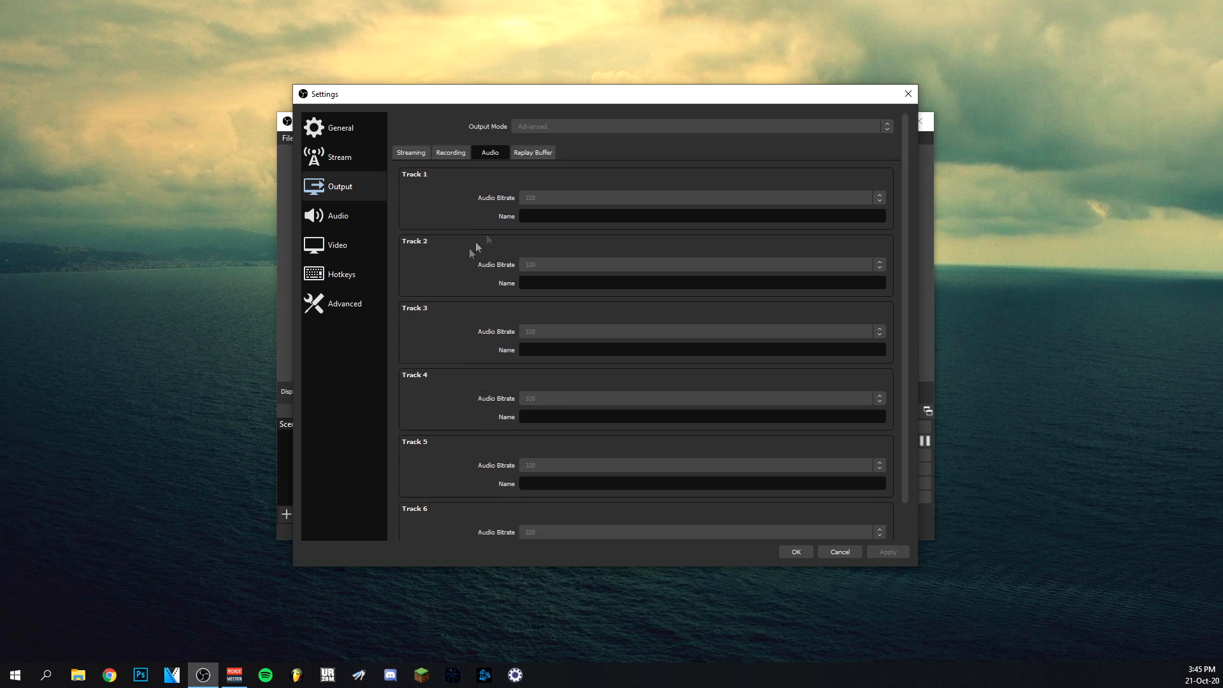
{"action": "mouse_move", "coordinate": [458, 233]}
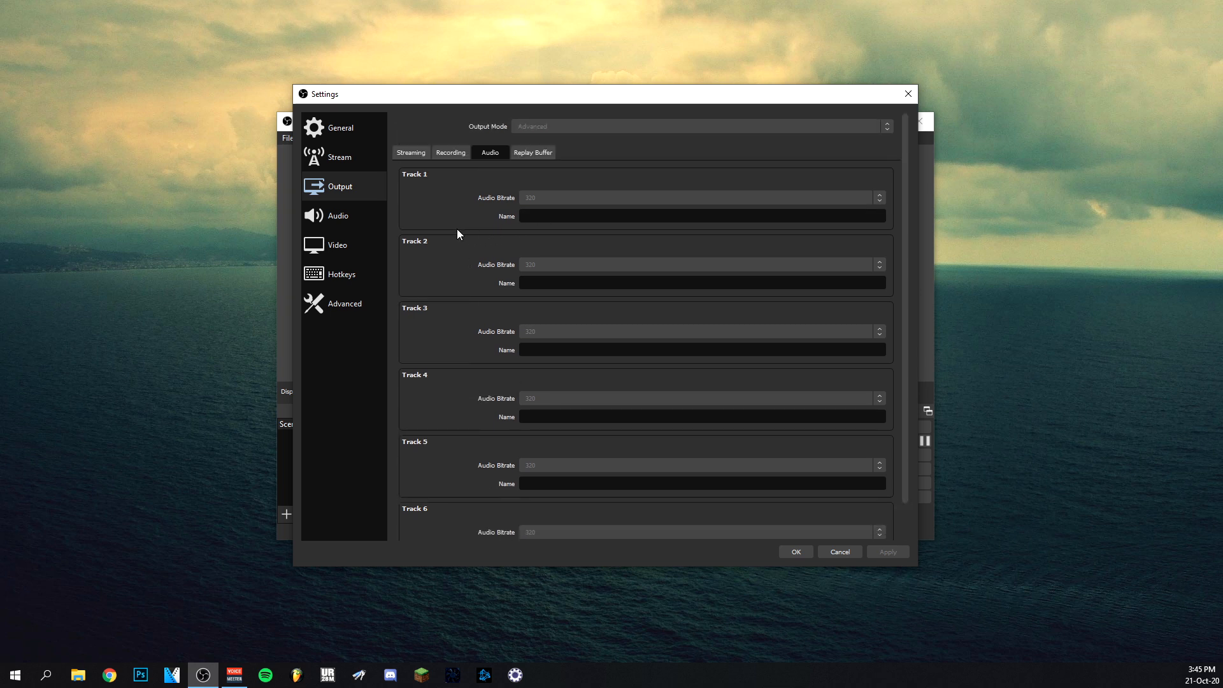
Show the Audio settings page and review device, meter, monitoring and push-to-mute options.
{"action": "left_click", "coordinate": [338, 216]}
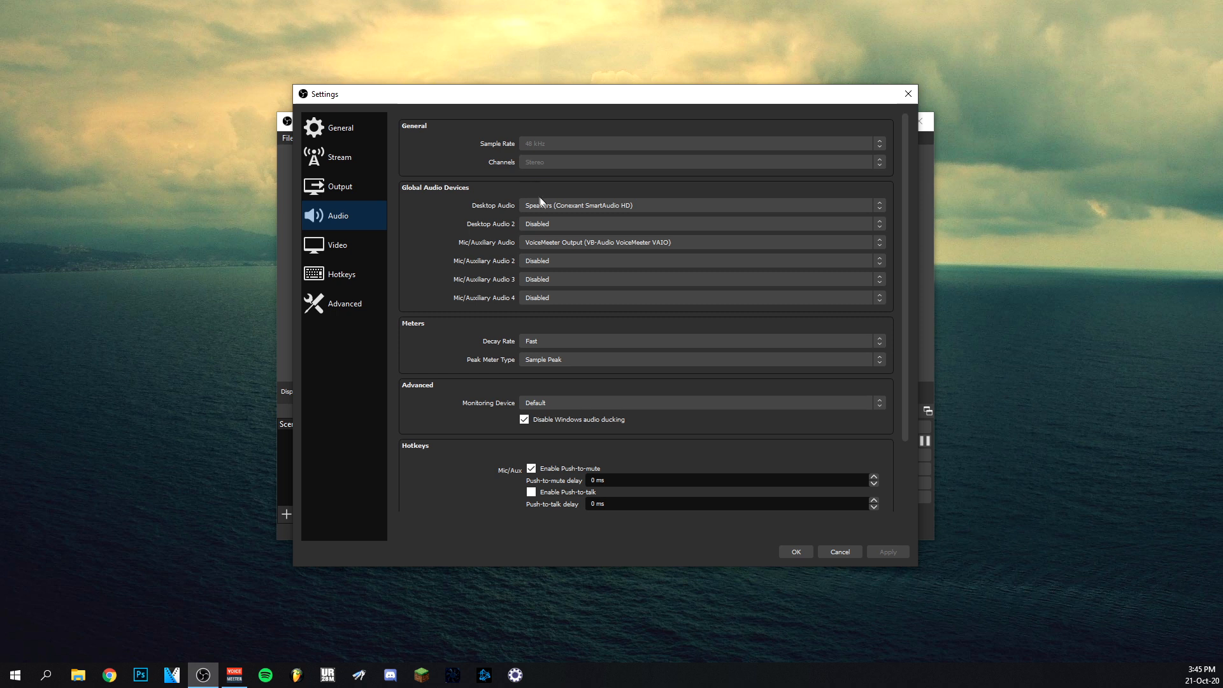
{"action": "mouse_move", "coordinate": [411, 245]}
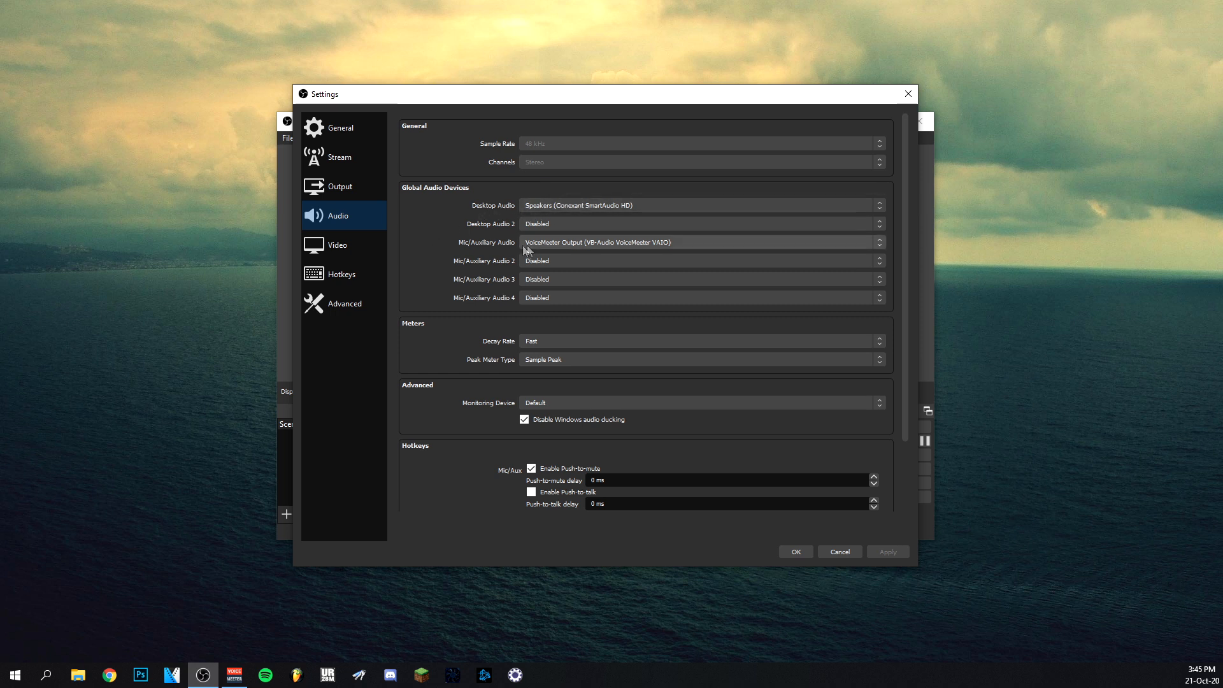
{"action": "mouse_move", "coordinate": [488, 266]}
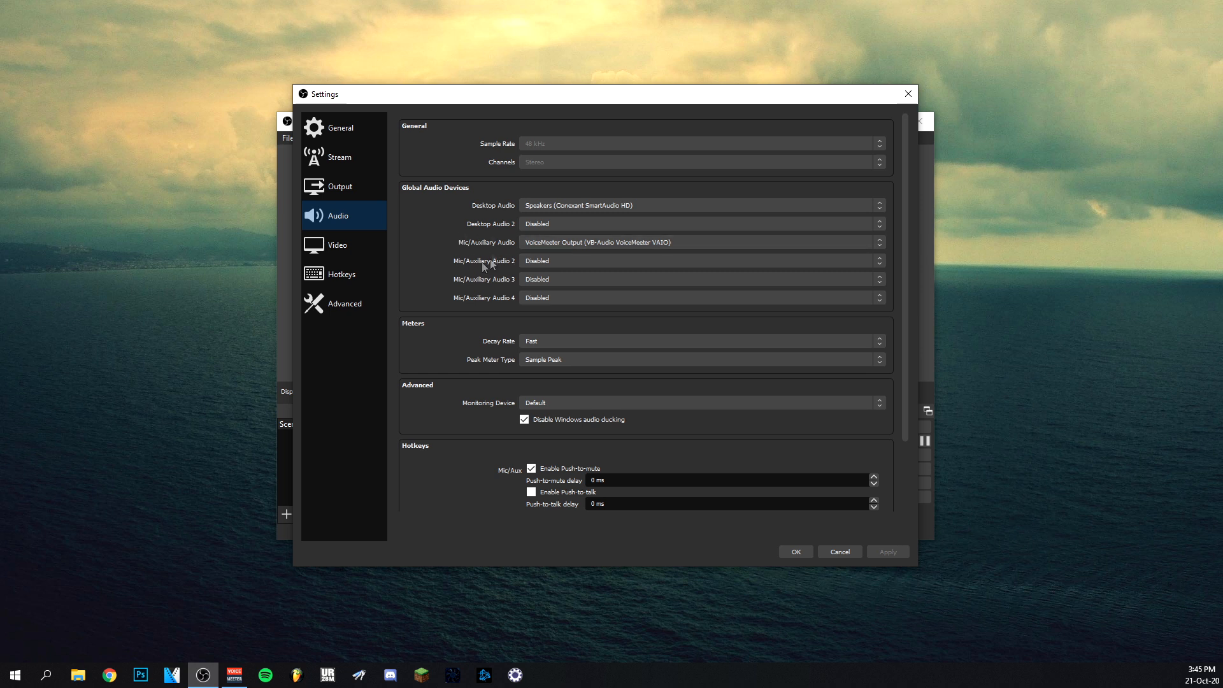
{"action": "mouse_move", "coordinate": [509, 248]}
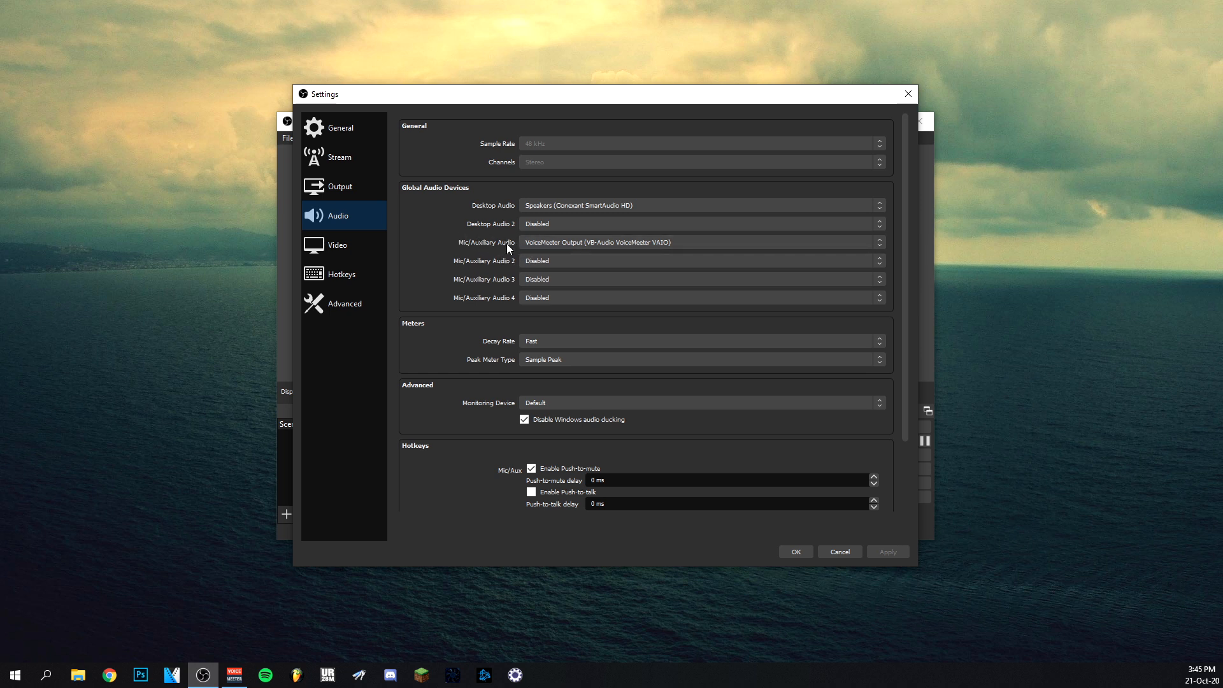
{"action": "mouse_move", "coordinate": [506, 242]}
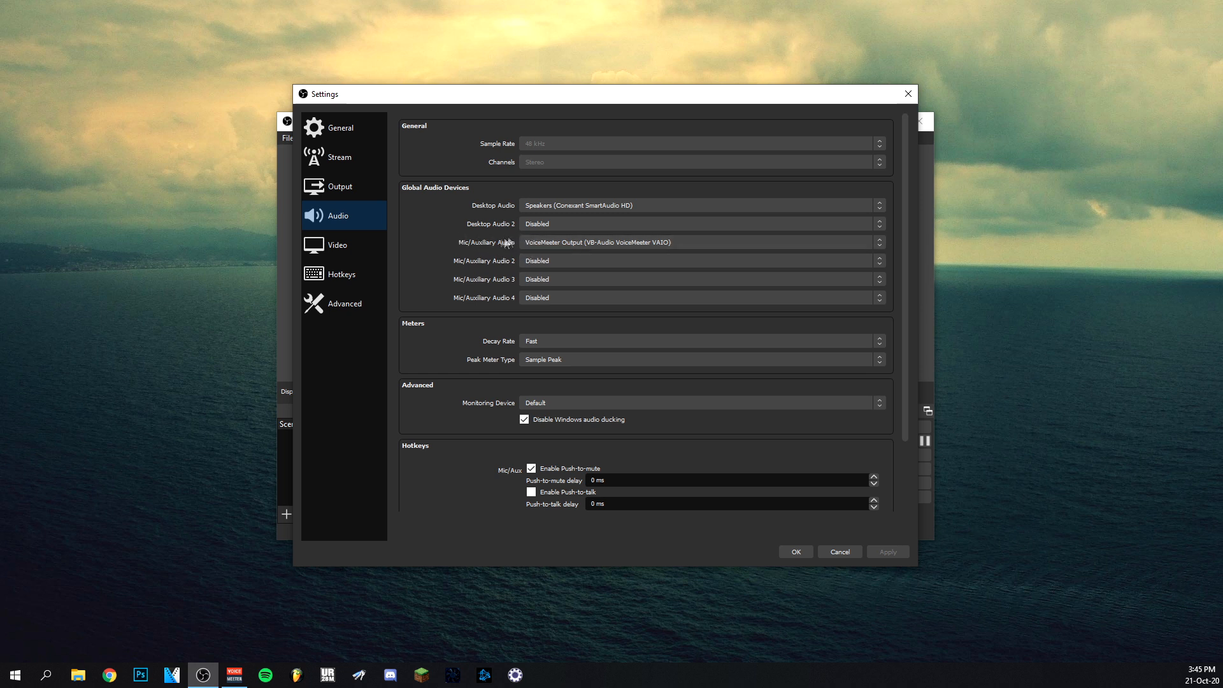
{"action": "scroll", "scroll_direction": "down", "scroll_amount": 3}
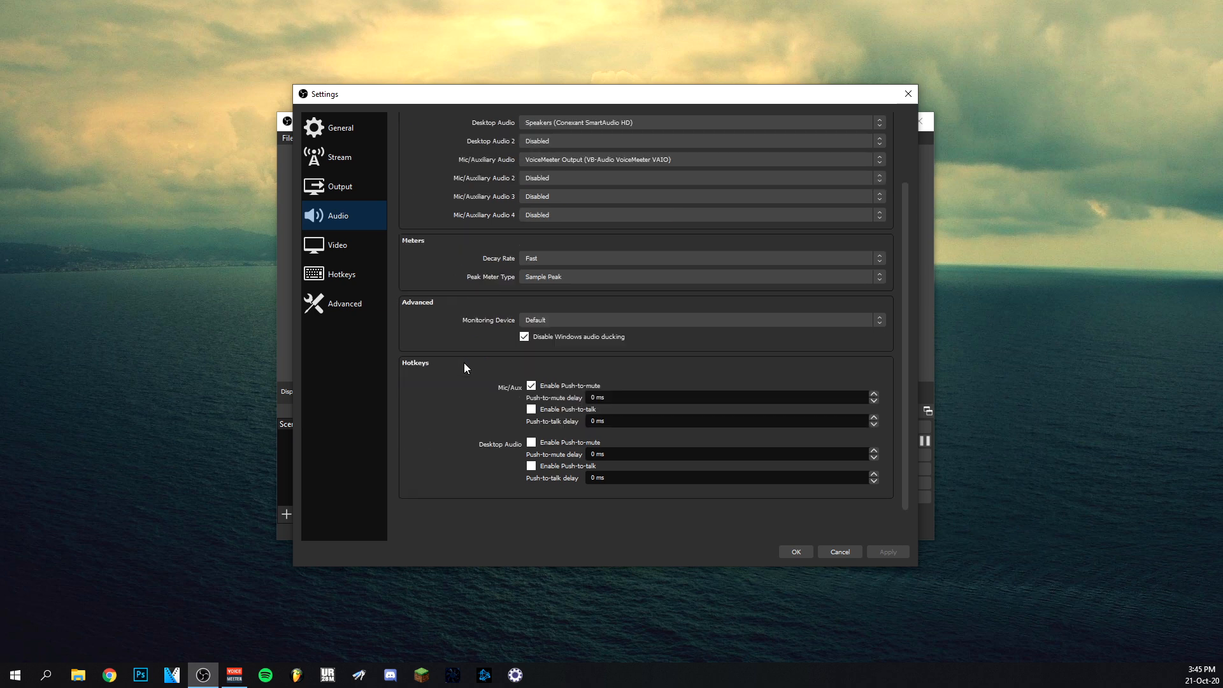
Show the Video settings page with resolution and FPS locked while output is active.
{"action": "left_click", "coordinate": [336, 244]}
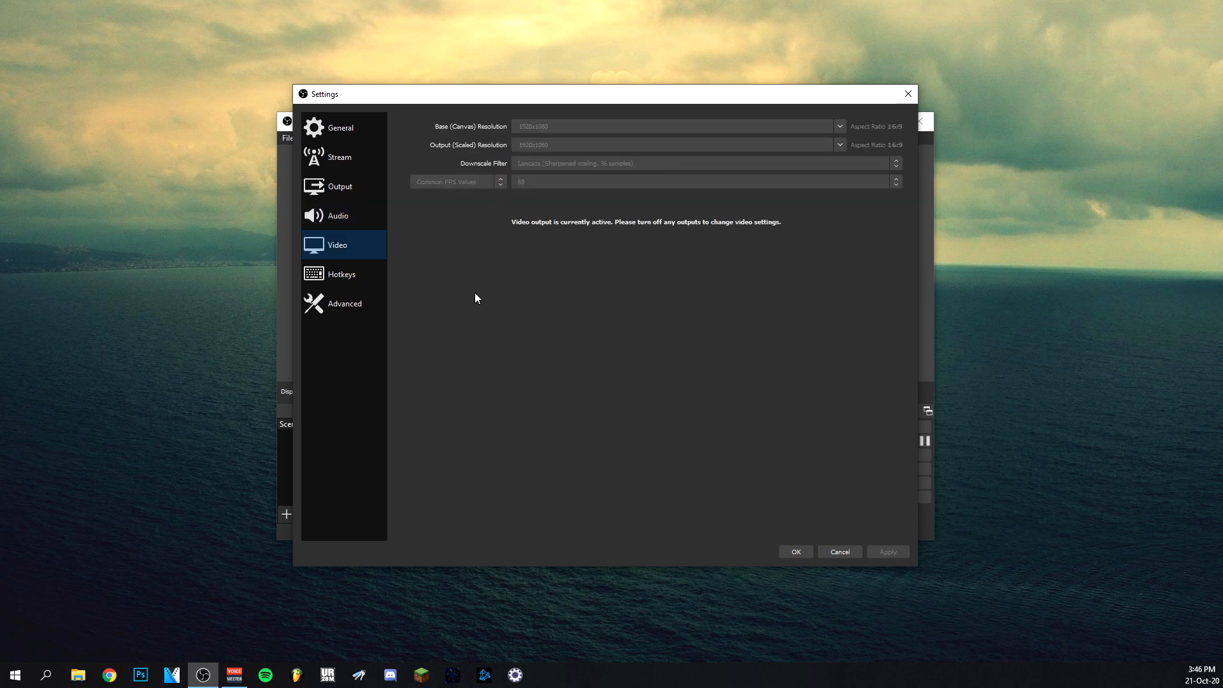
{"action": "mouse_move", "coordinate": [565, 127]}
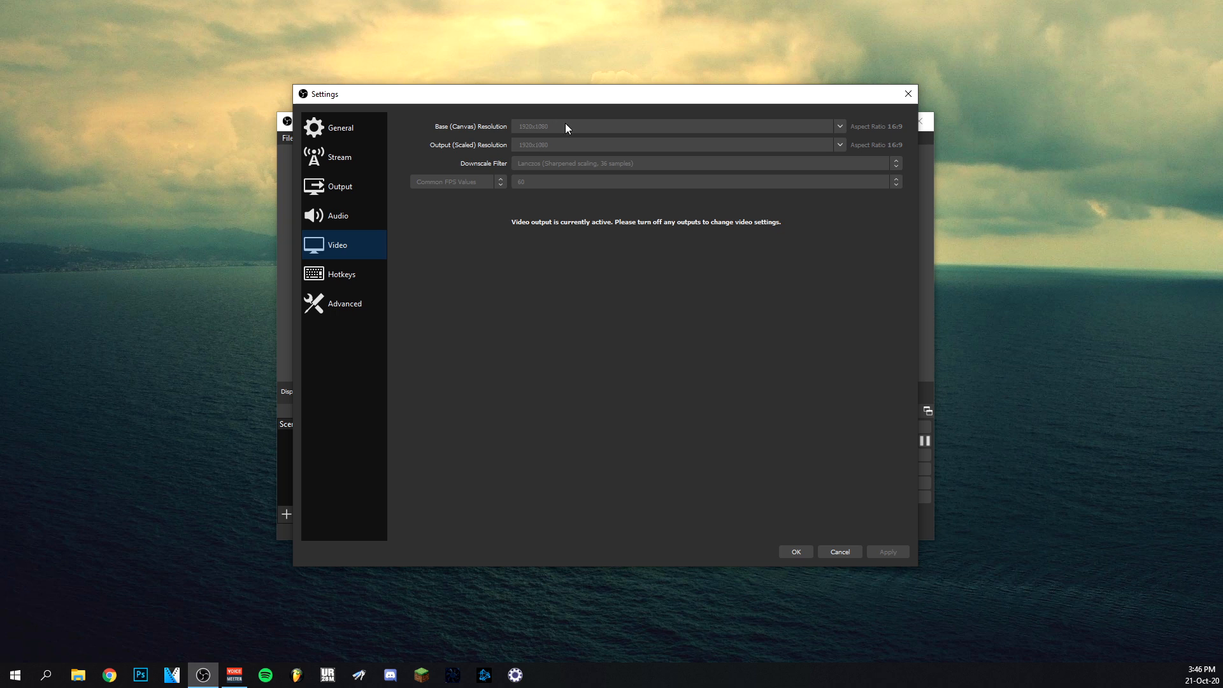
{"action": "mouse_move", "coordinate": [576, 144]}
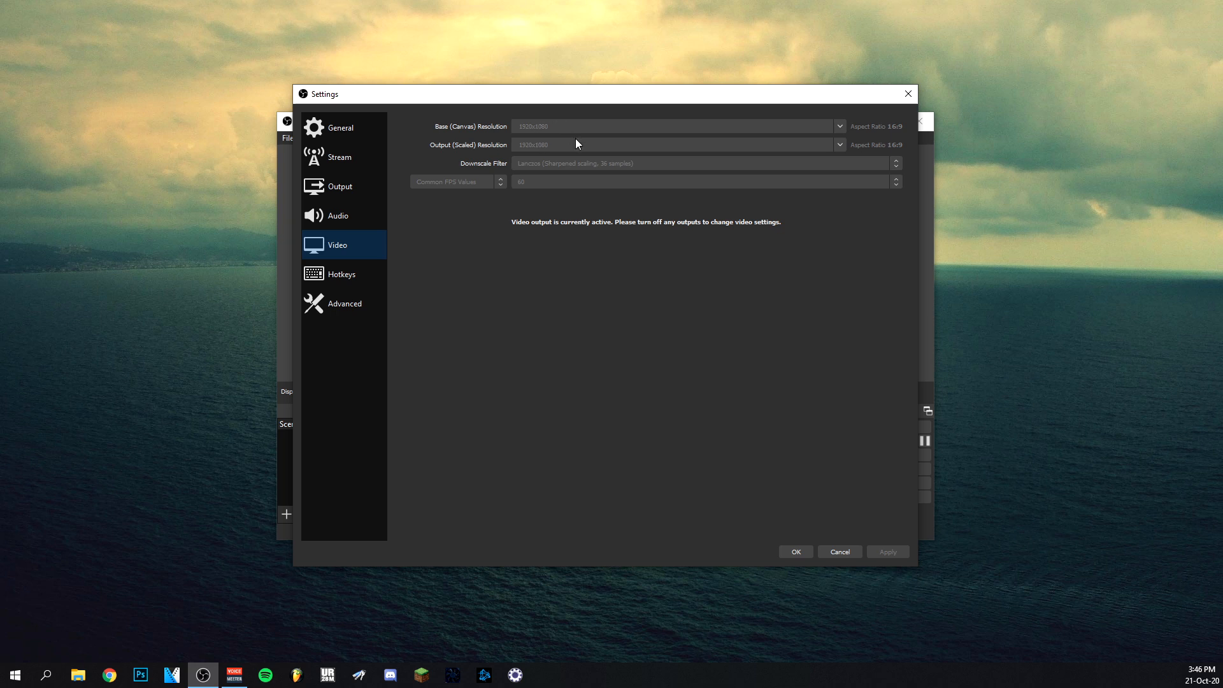
{"action": "mouse_move", "coordinate": [505, 173]}
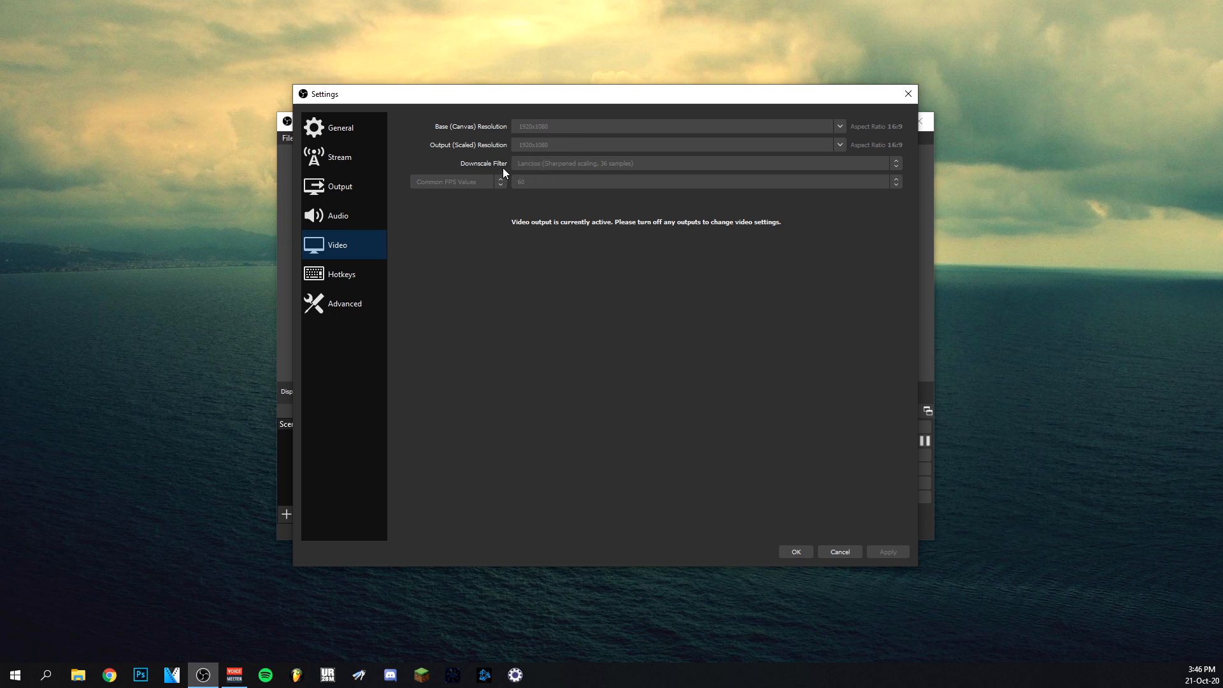
{"action": "mouse_move", "coordinate": [561, 172]}
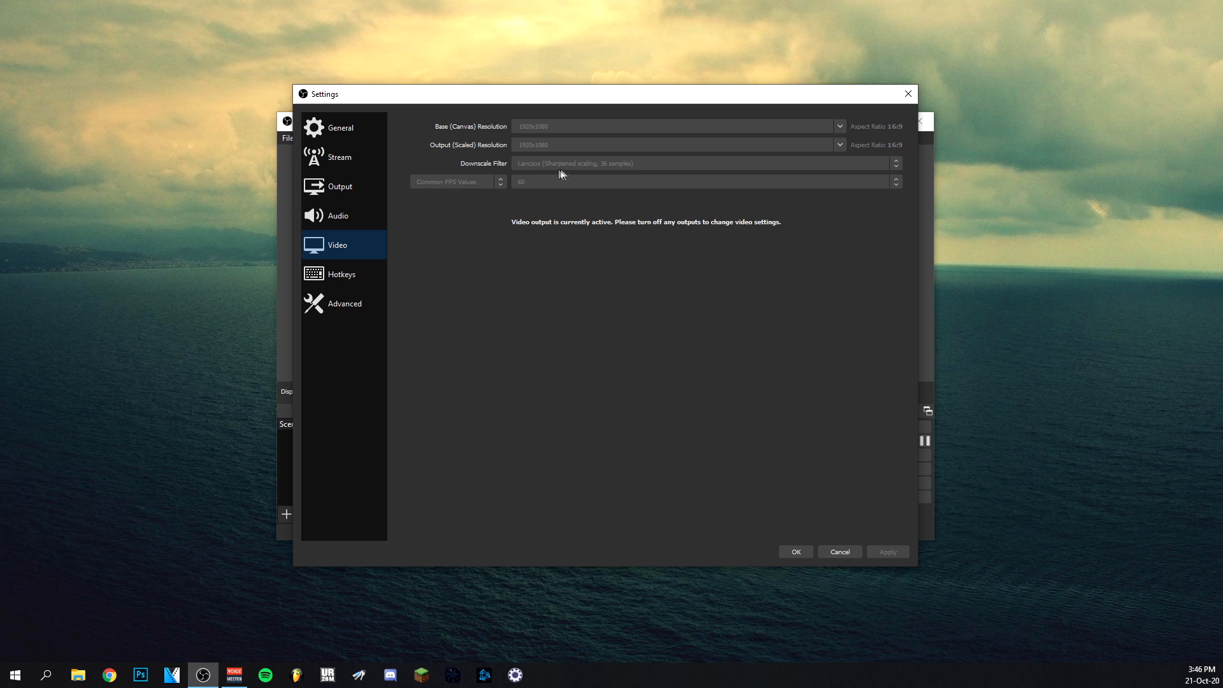
{"action": "mouse_move", "coordinate": [632, 173]}
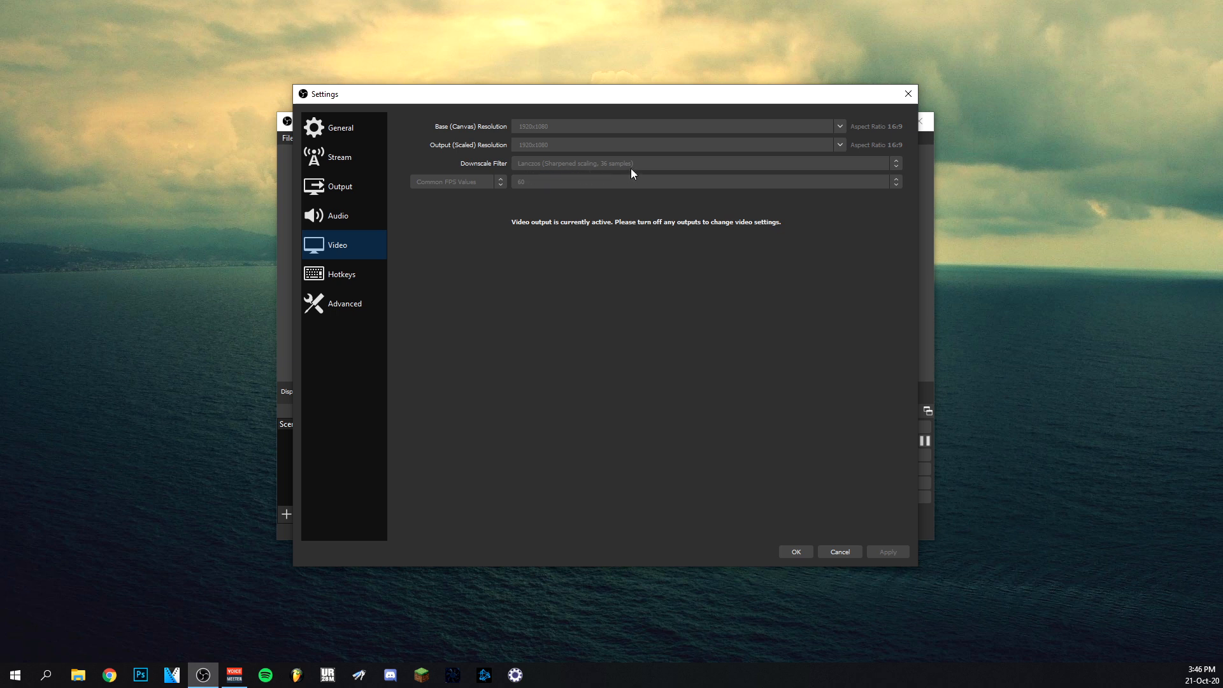
{"action": "mouse_move", "coordinate": [581, 187]}
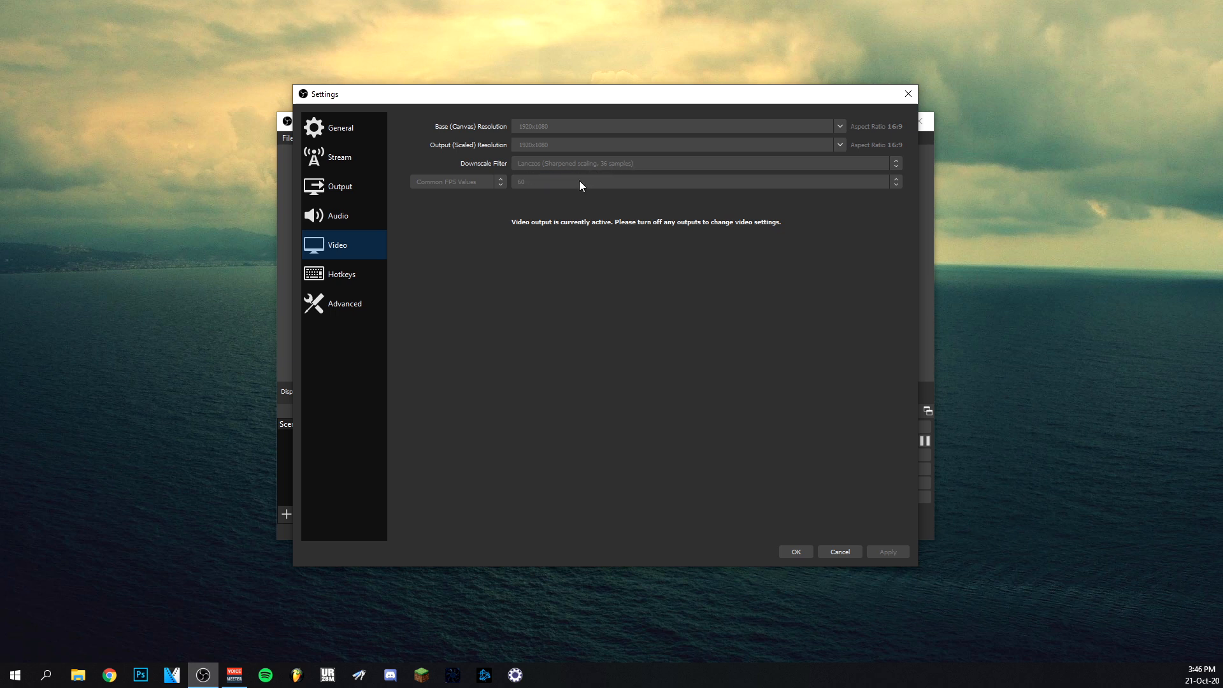
{"action": "mouse_move", "coordinate": [519, 193]}
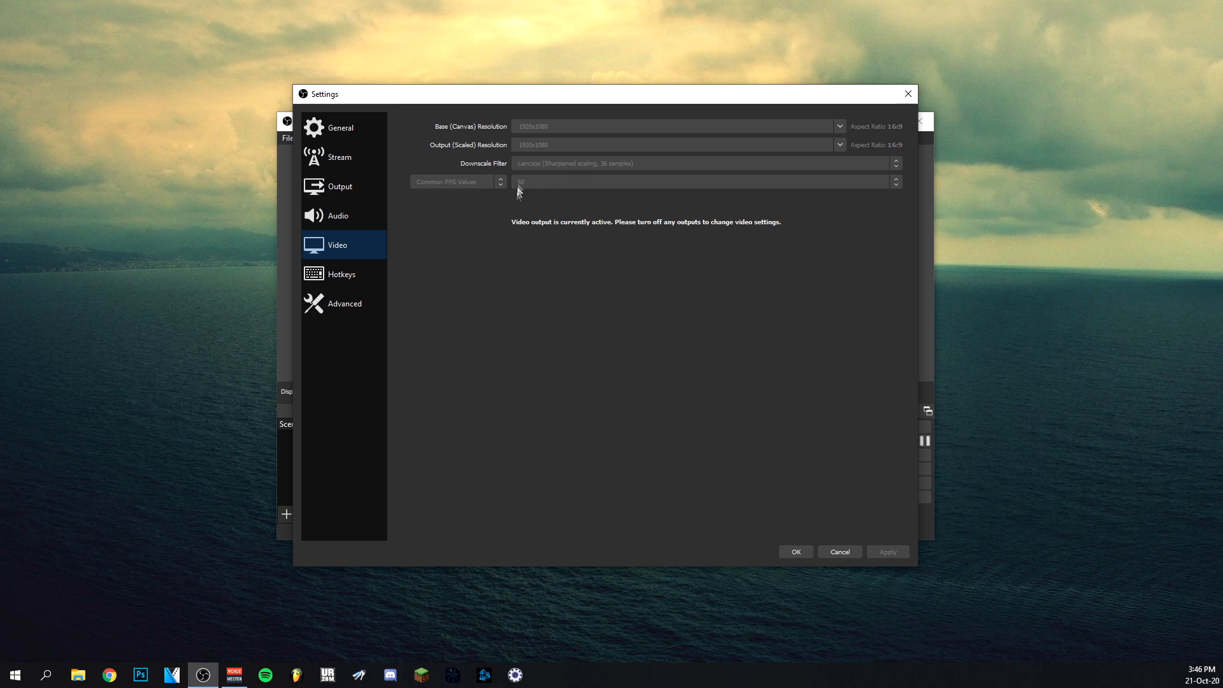
{"action": "mouse_move", "coordinate": [340, 287]}
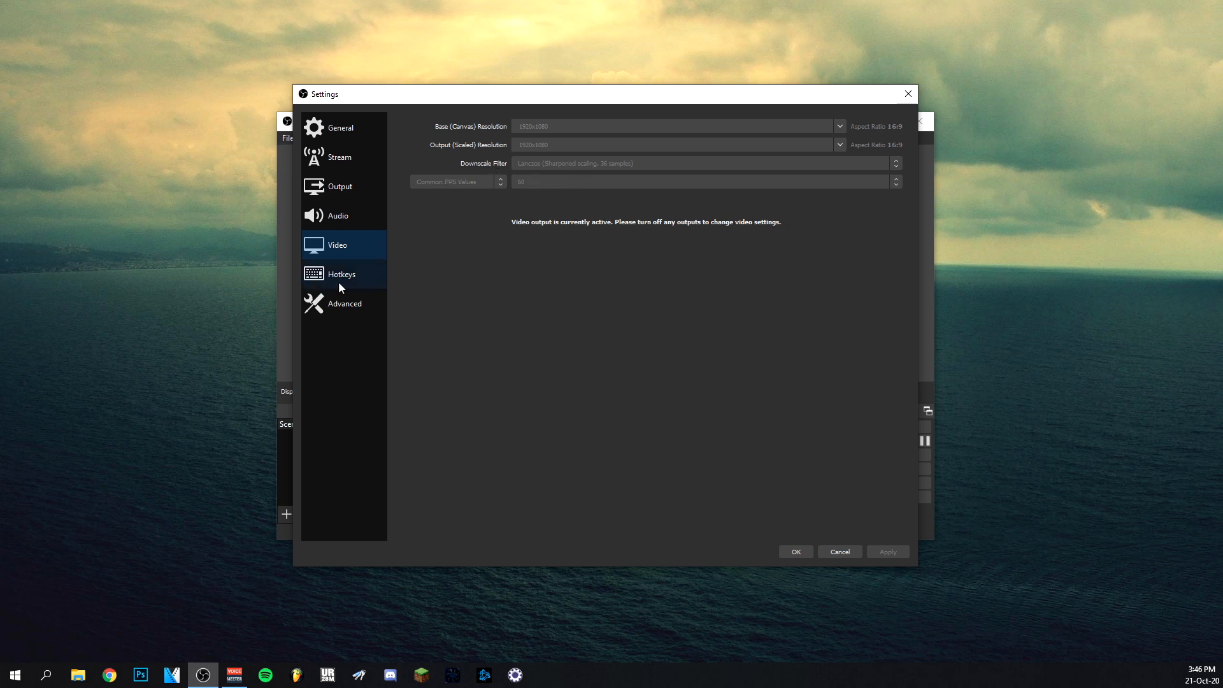
Show the Hotkeys settings page listing streaming, recording and transition shortcuts.
{"action": "left_click", "coordinate": [341, 274]}
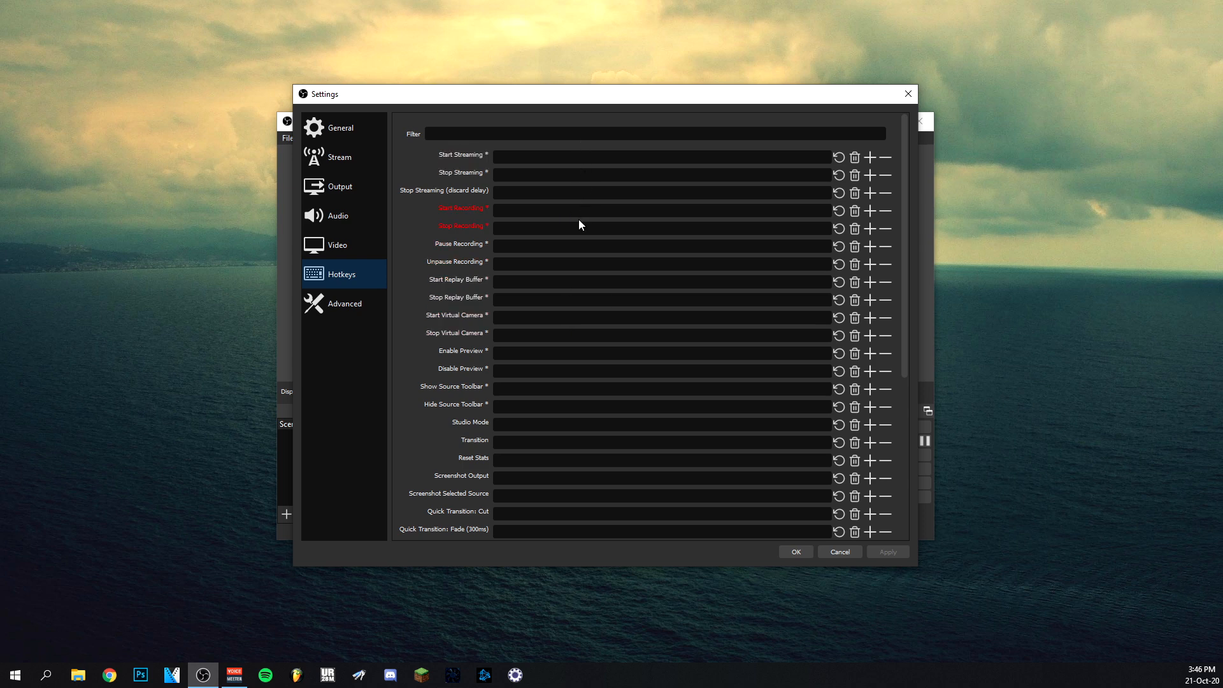
{"action": "mouse_move", "coordinate": [576, 214]}
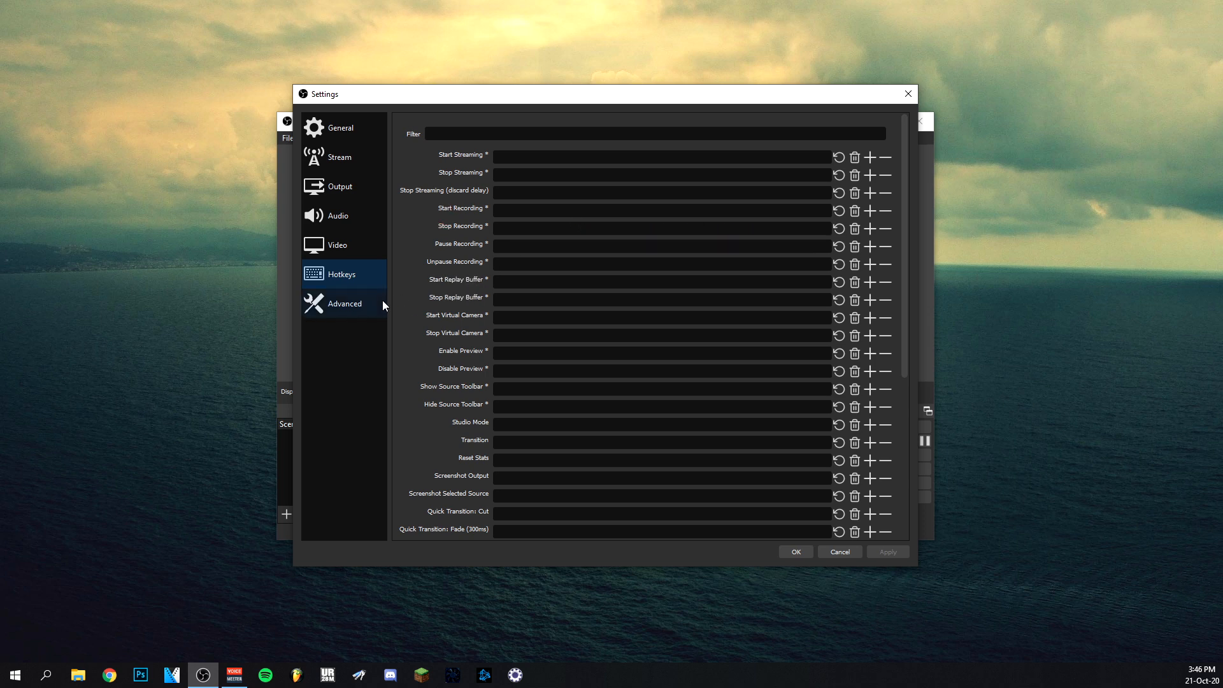
Show the Advanced settings page and review priority, filename, stream delay and network options.
{"action": "left_click", "coordinate": [344, 303]}
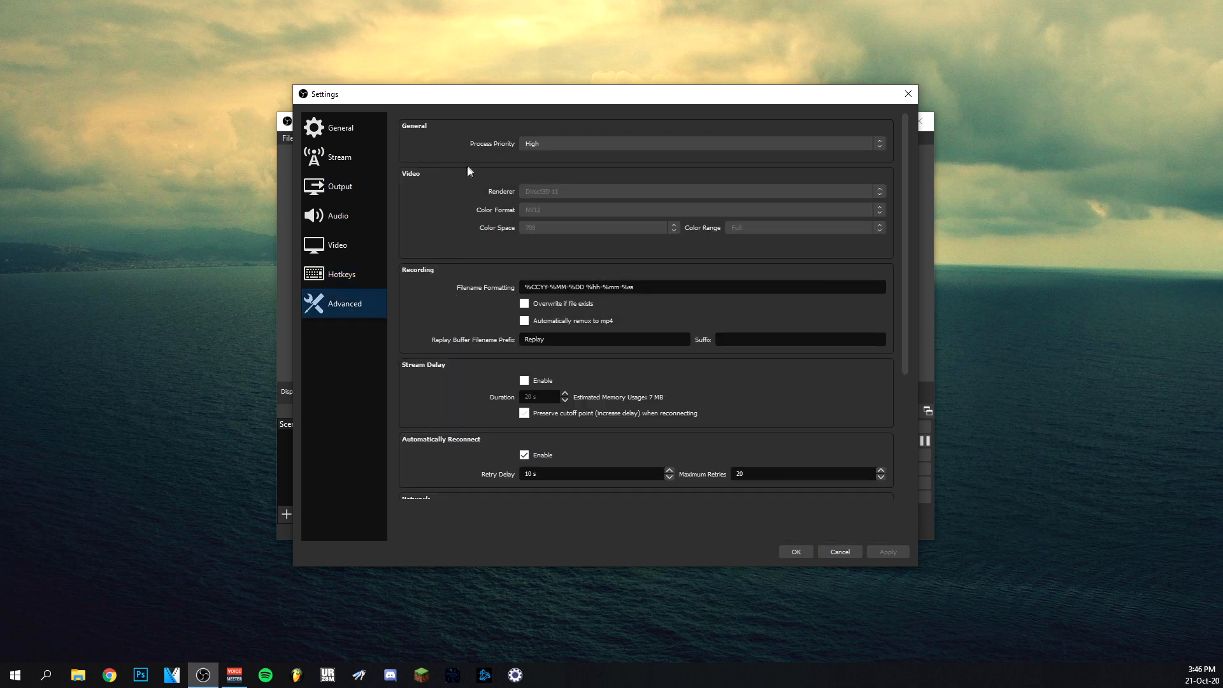
{"action": "mouse_move", "coordinate": [503, 192]}
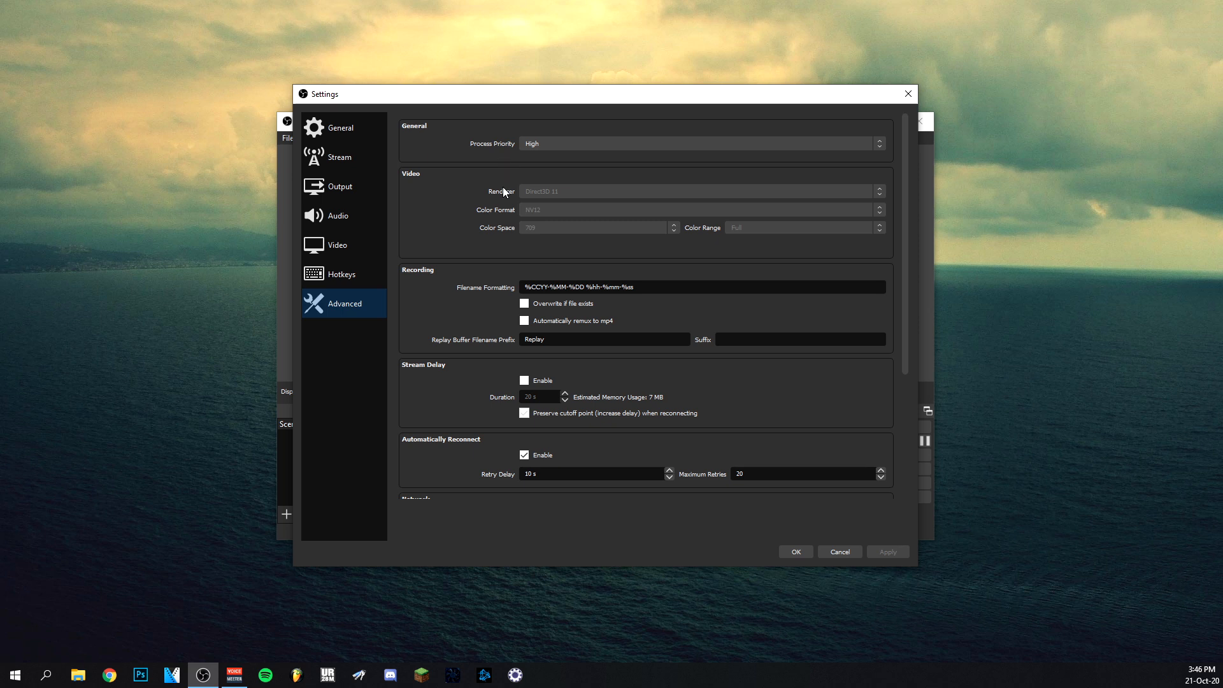
{"action": "mouse_move", "coordinate": [510, 193]}
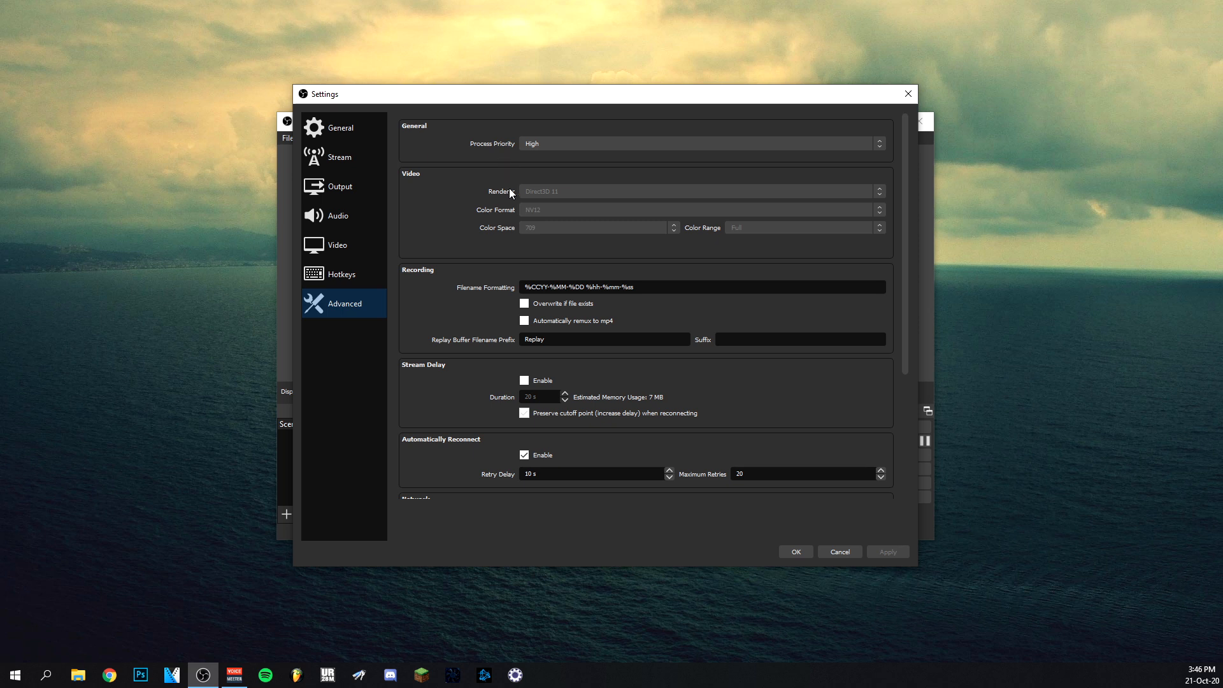
{"action": "mouse_move", "coordinate": [503, 228]}
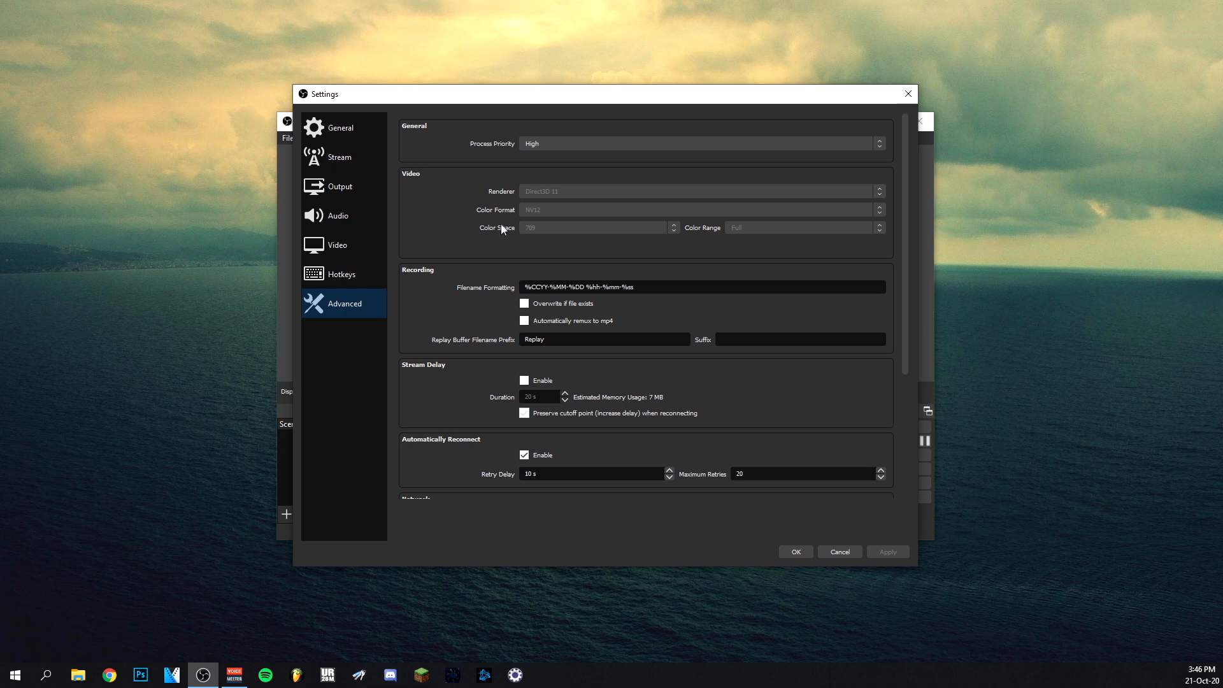
{"action": "mouse_move", "coordinate": [749, 259]}
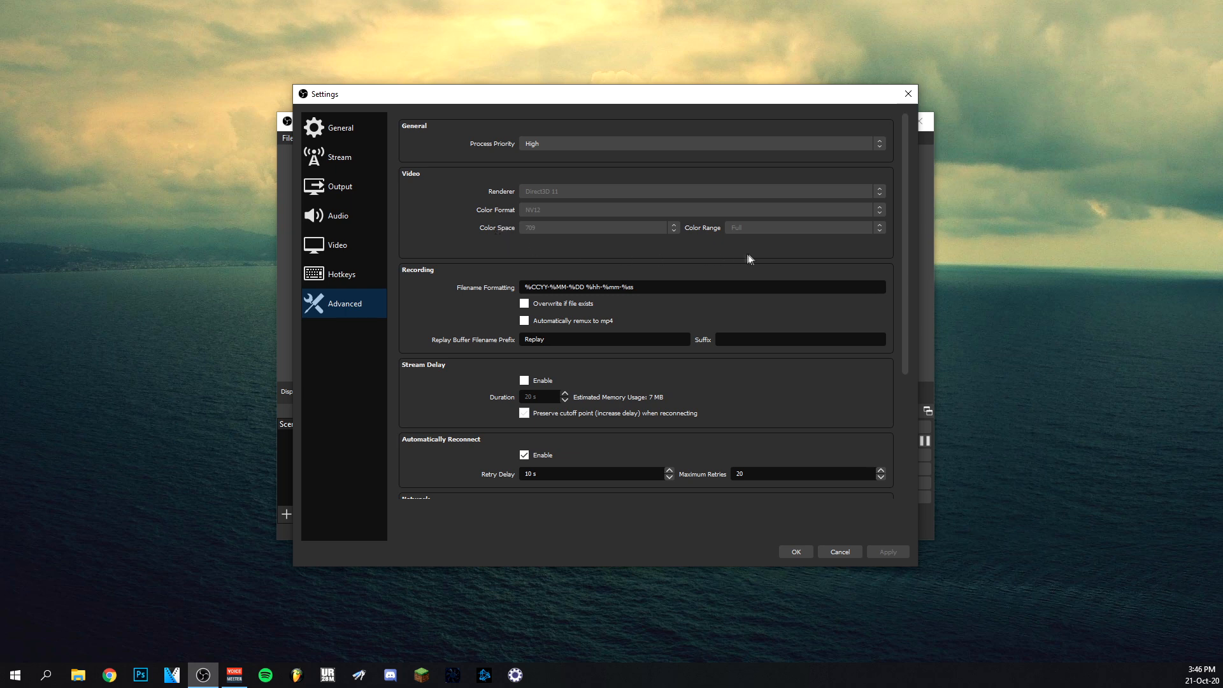
{"action": "mouse_move", "coordinate": [473, 261]}
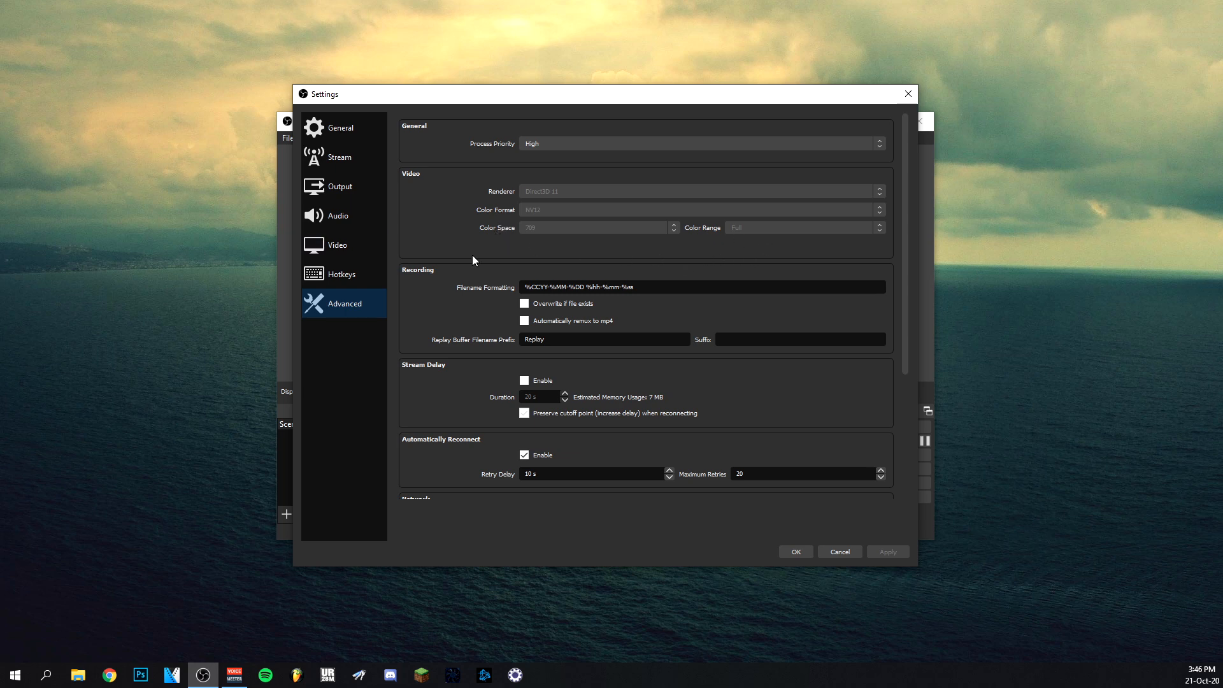
{"action": "scroll", "scroll_direction": "down", "scroll_amount": 3}
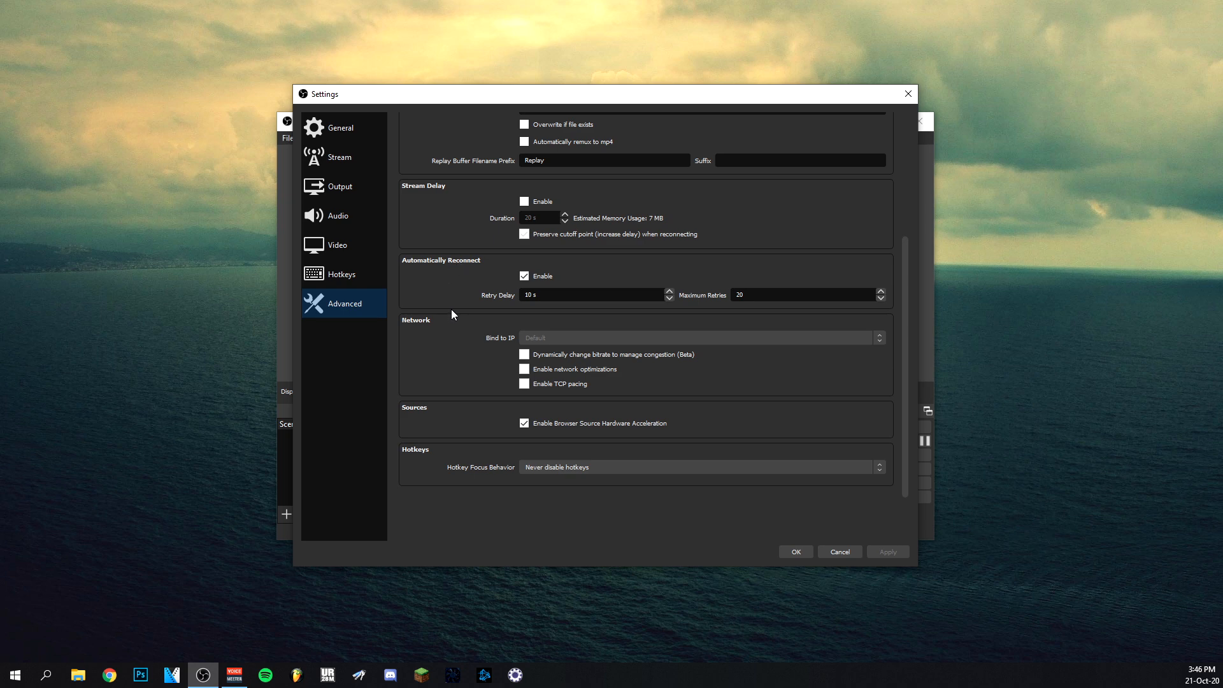
Confirm Settings with OK and return to the main window's Display Capture preview.
{"action": "left_click", "coordinate": [839, 552]}
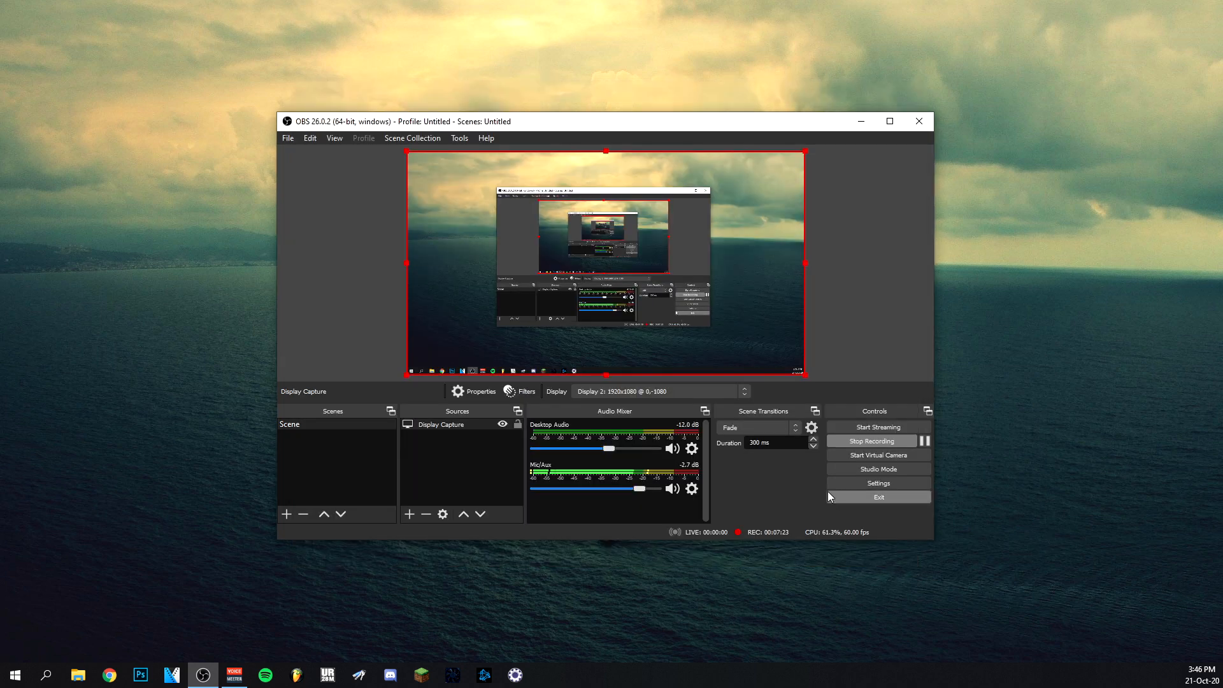
{"action": "mouse_move", "coordinate": [806, 460]}
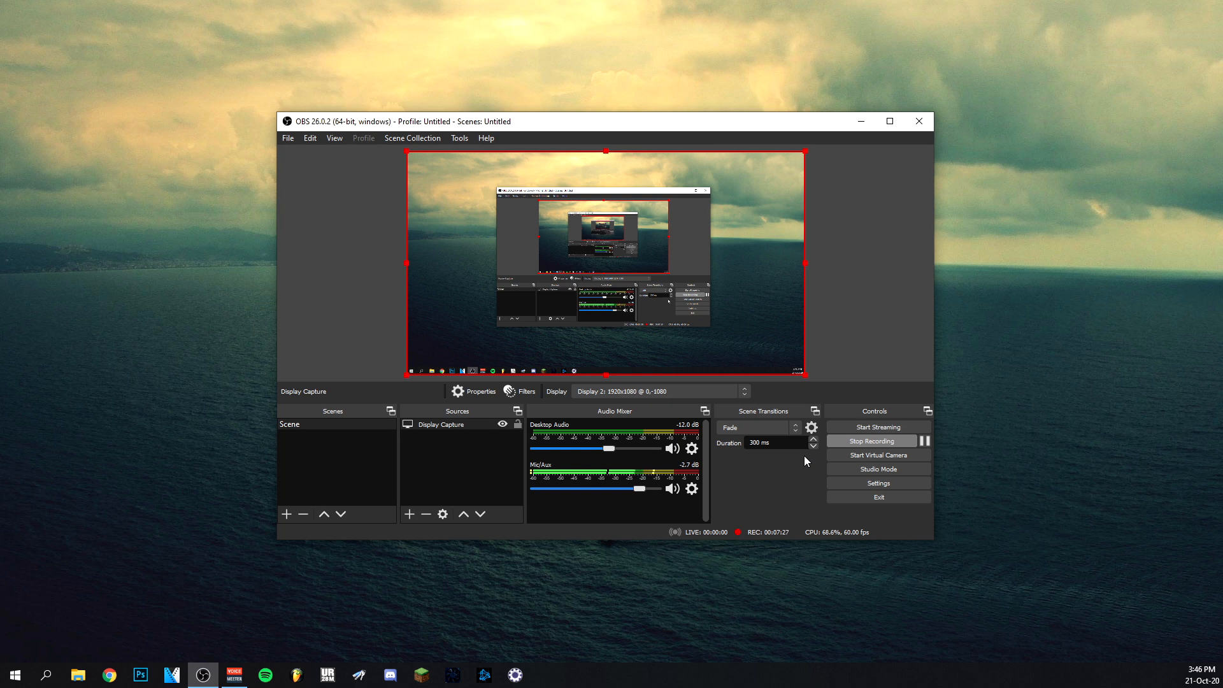
{"action": "mouse_move", "coordinate": [878, 455]}
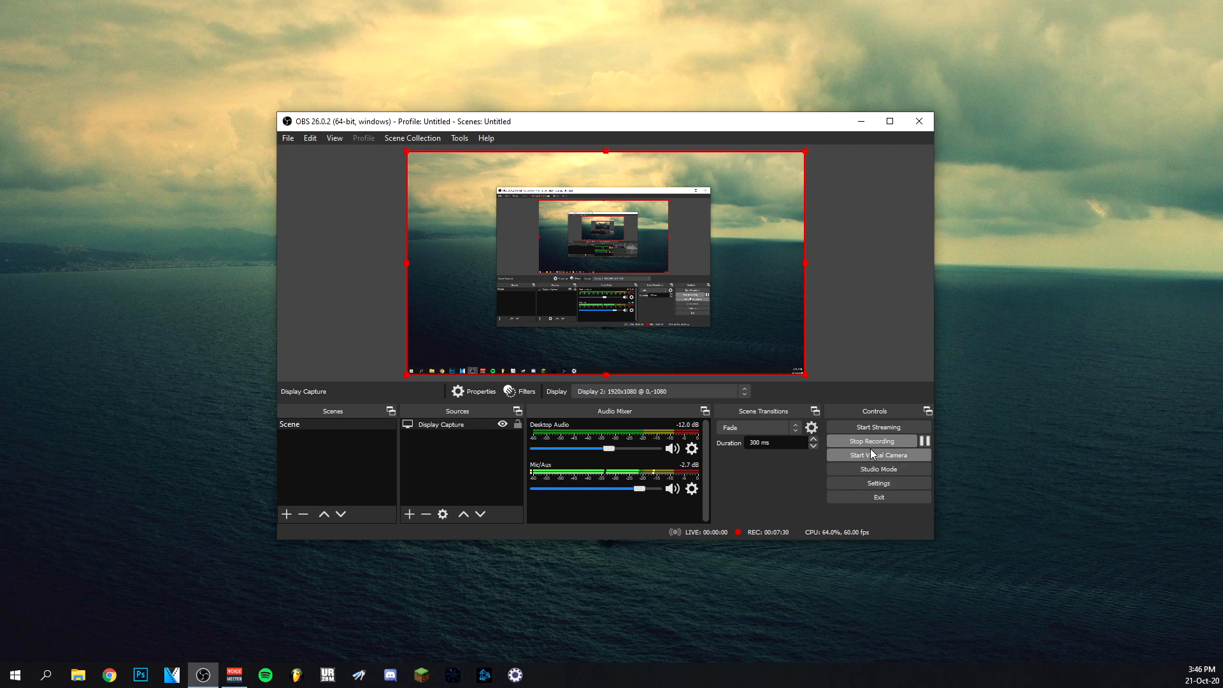
{"action": "mouse_move", "coordinate": [794, 460]}
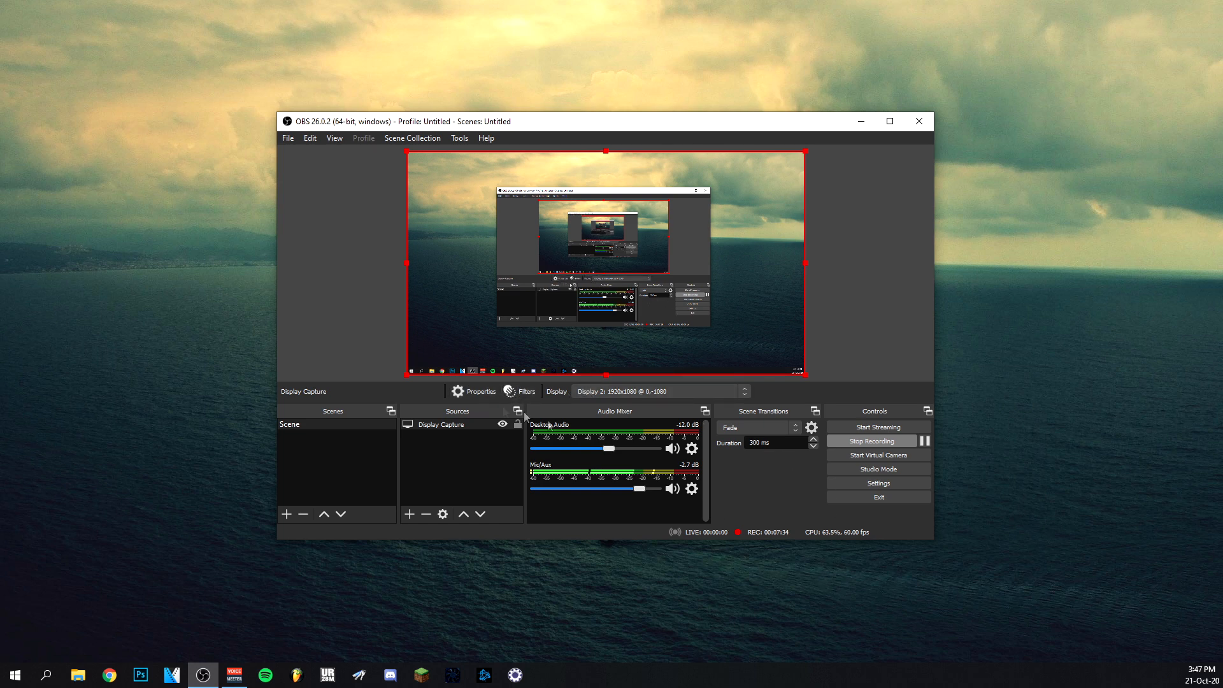
{"action": "mouse_move", "coordinate": [714, 487]}
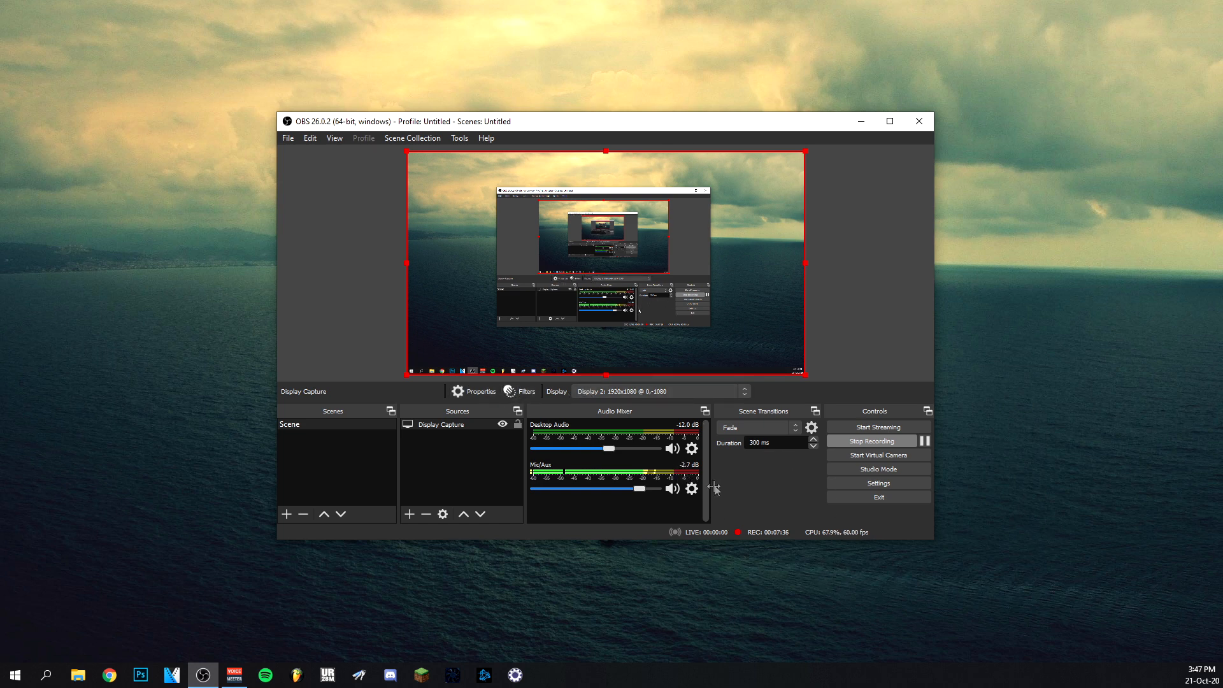